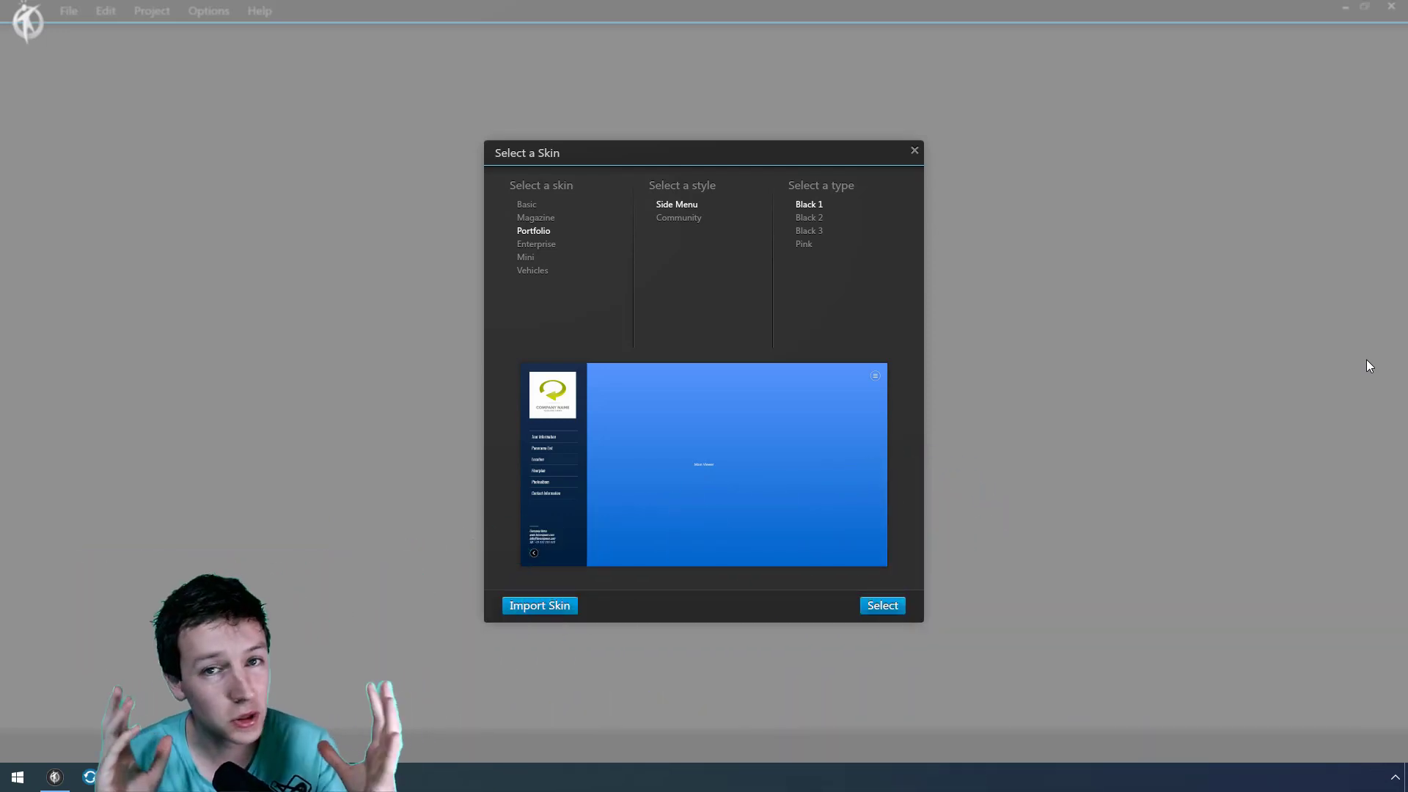
mouse_move(497, 559)
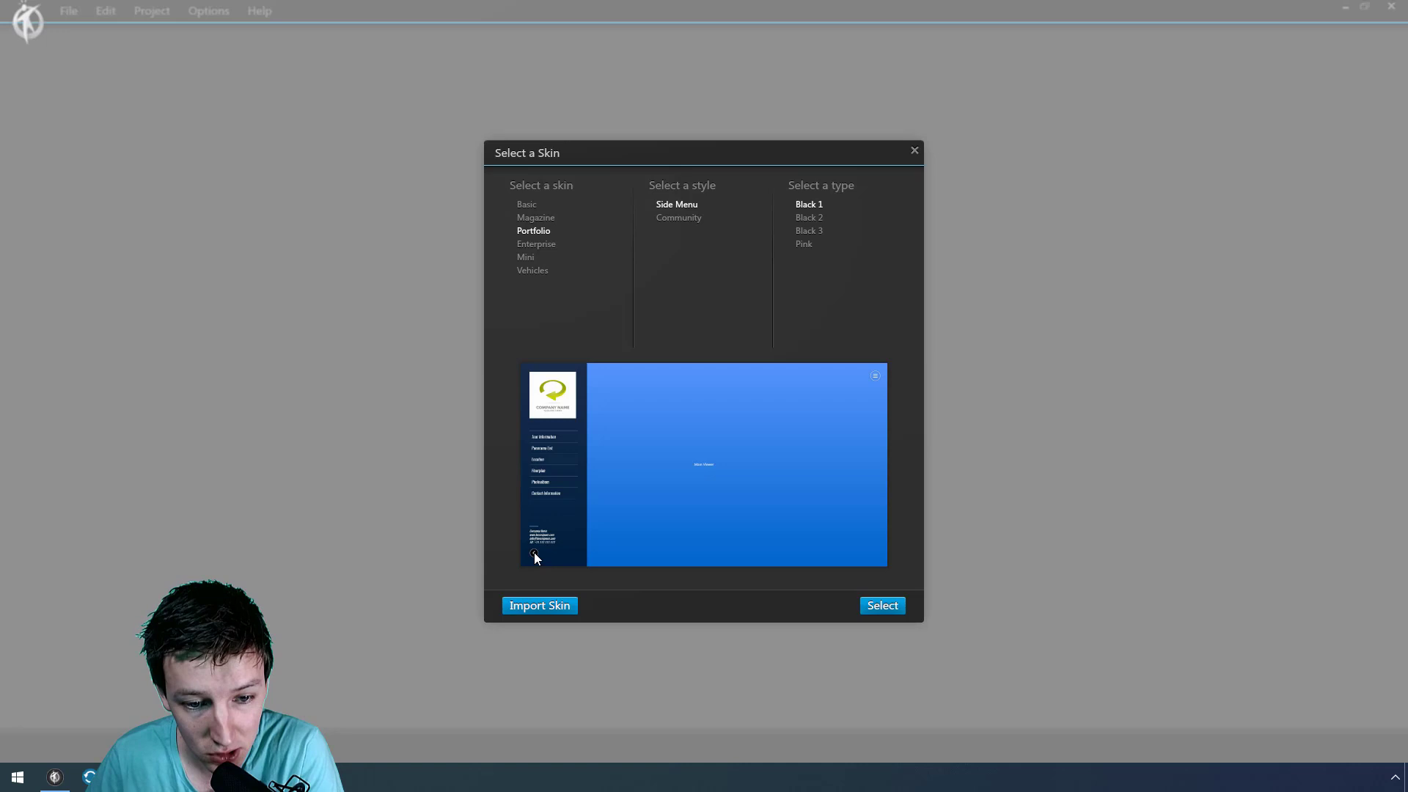
mouse_move(698, 244)
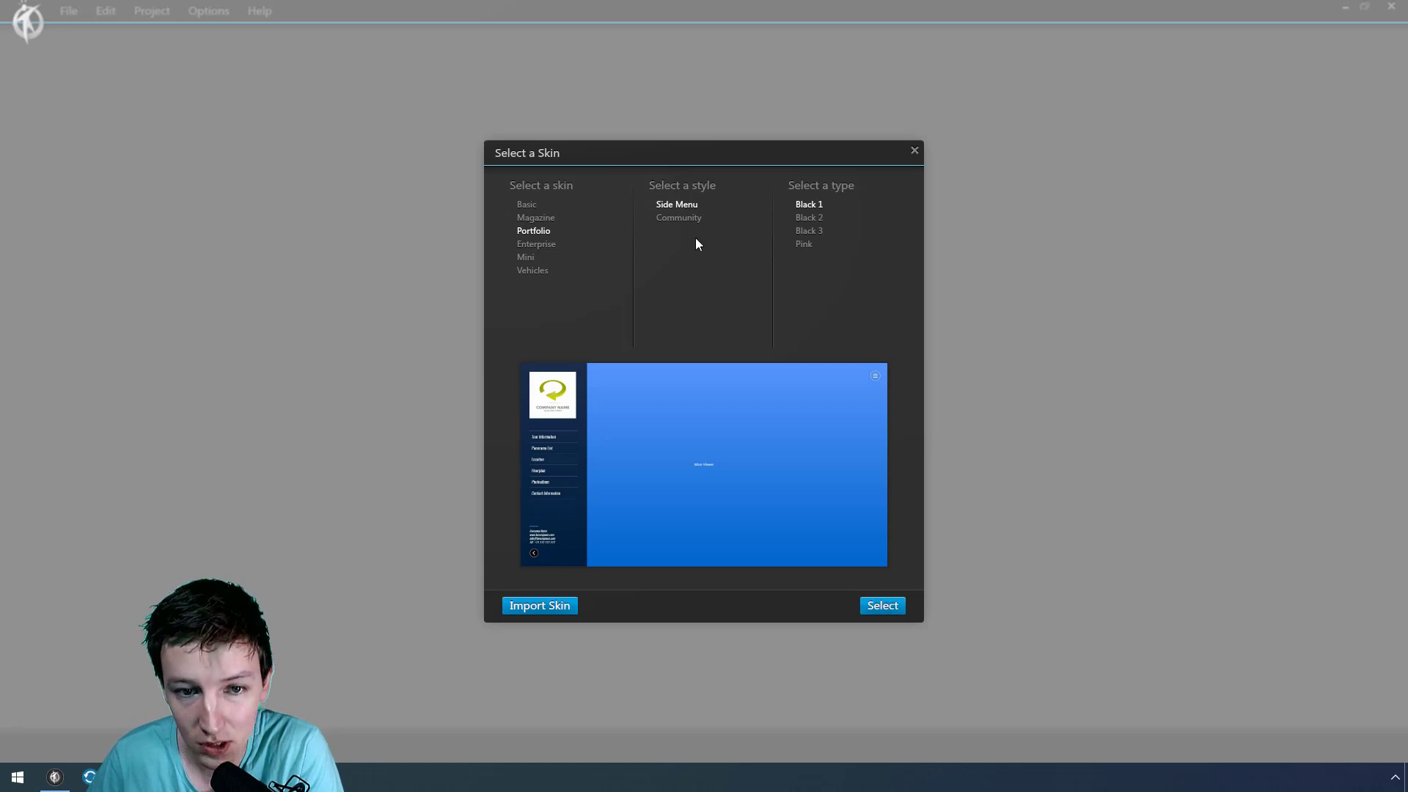
Select the Portfolio > Side Menu > Black 1 skin so it loads in the skin editor
click(881, 605)
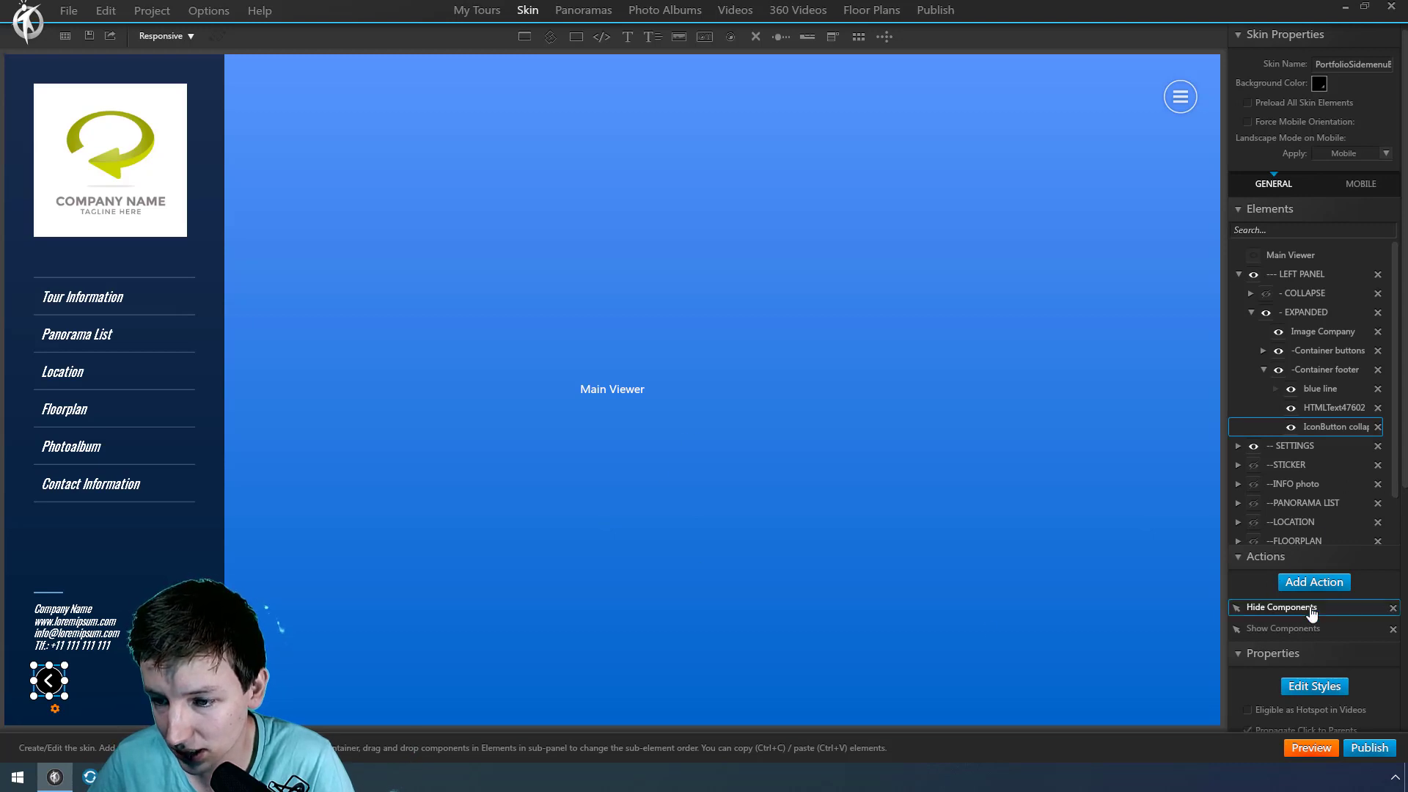
click(1314, 686)
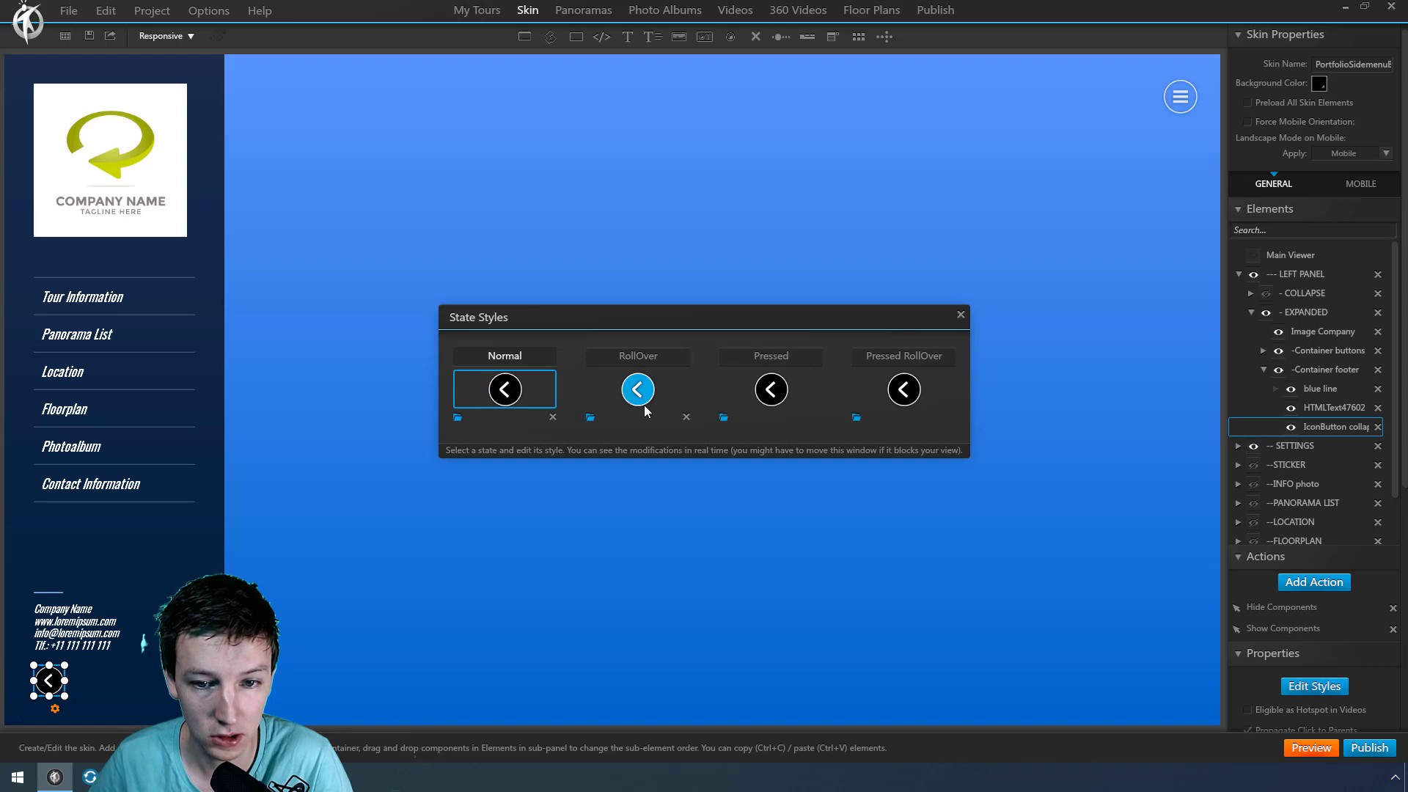
mouse_move(708, 430)
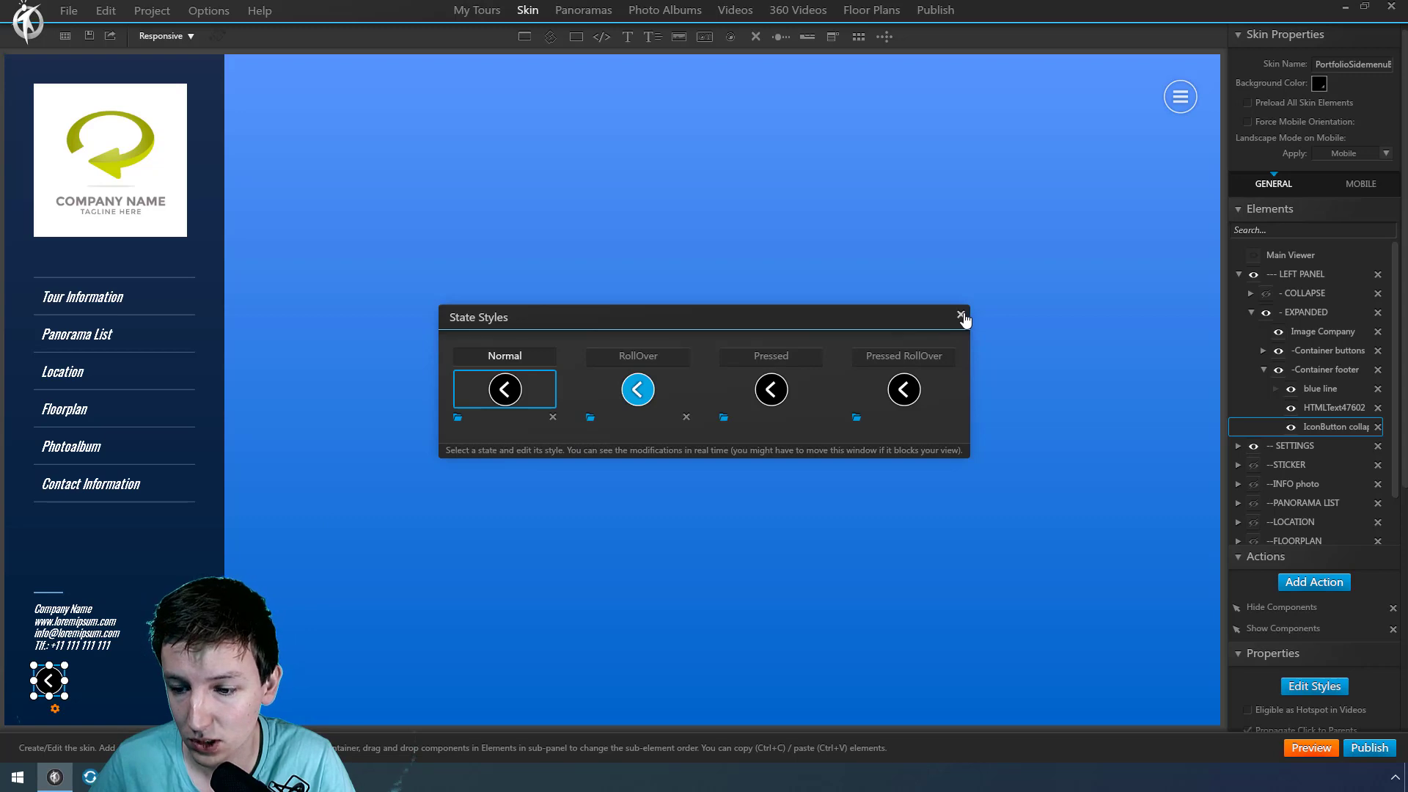
click(961, 314)
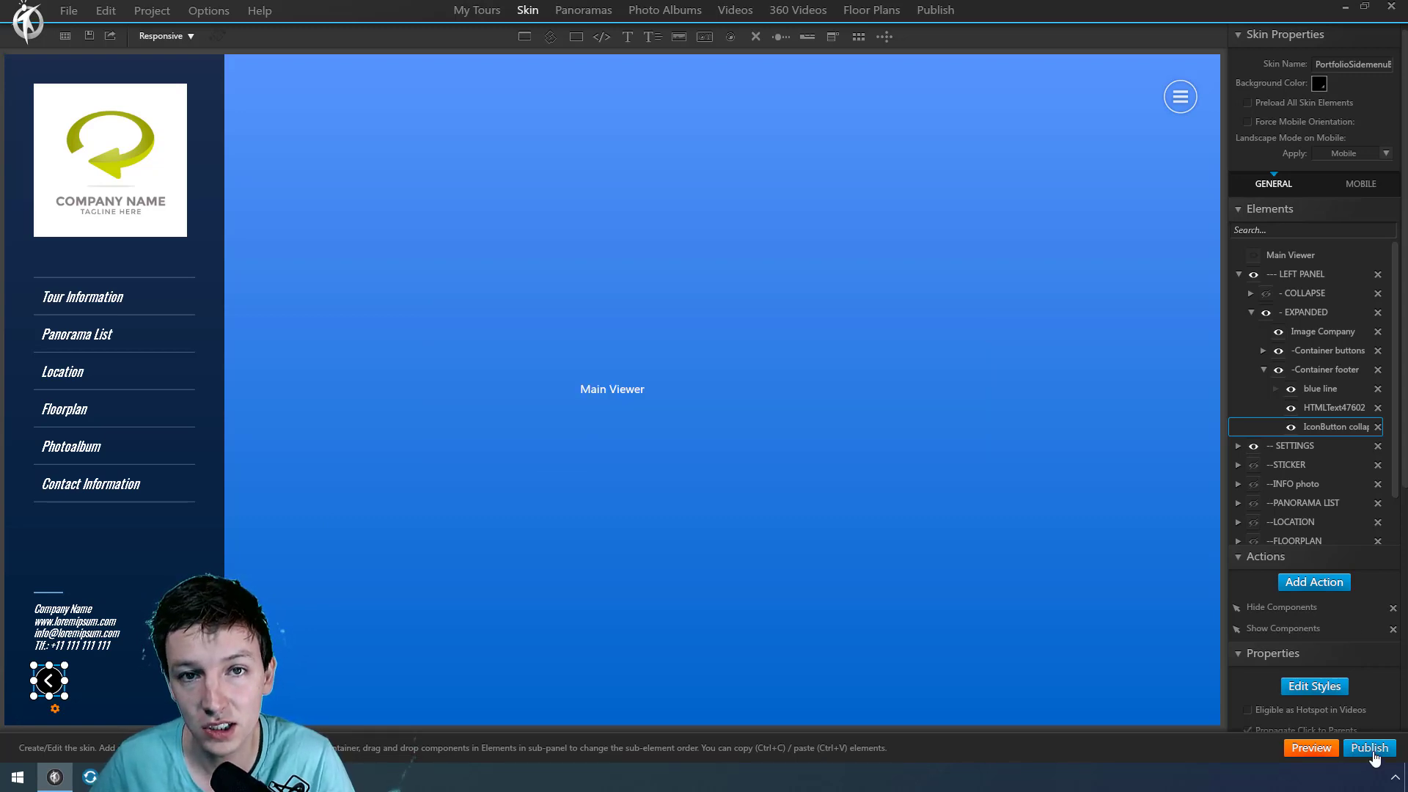
Bring up Publish with the For Web / Mobile option chosen
click(1370, 747)
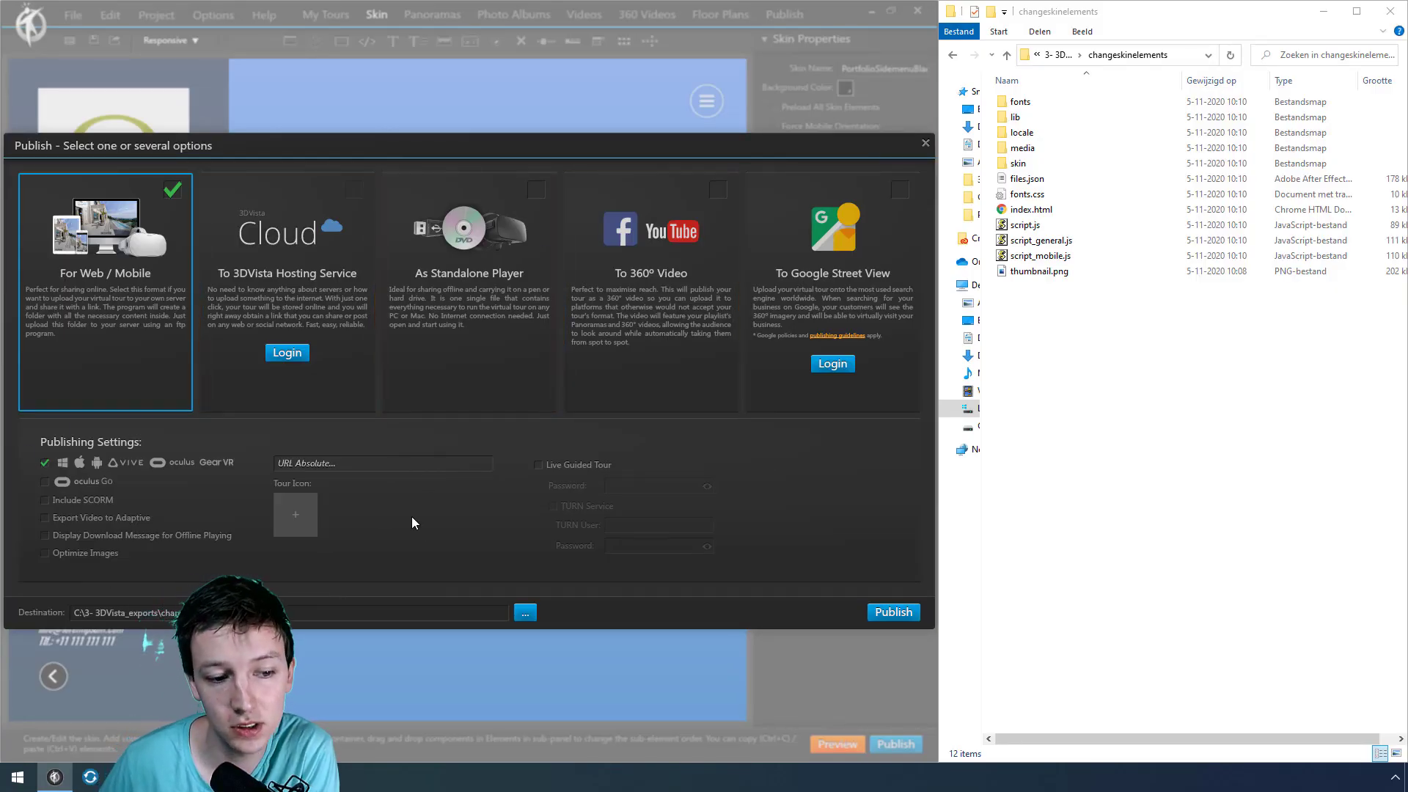
click(1039, 270)
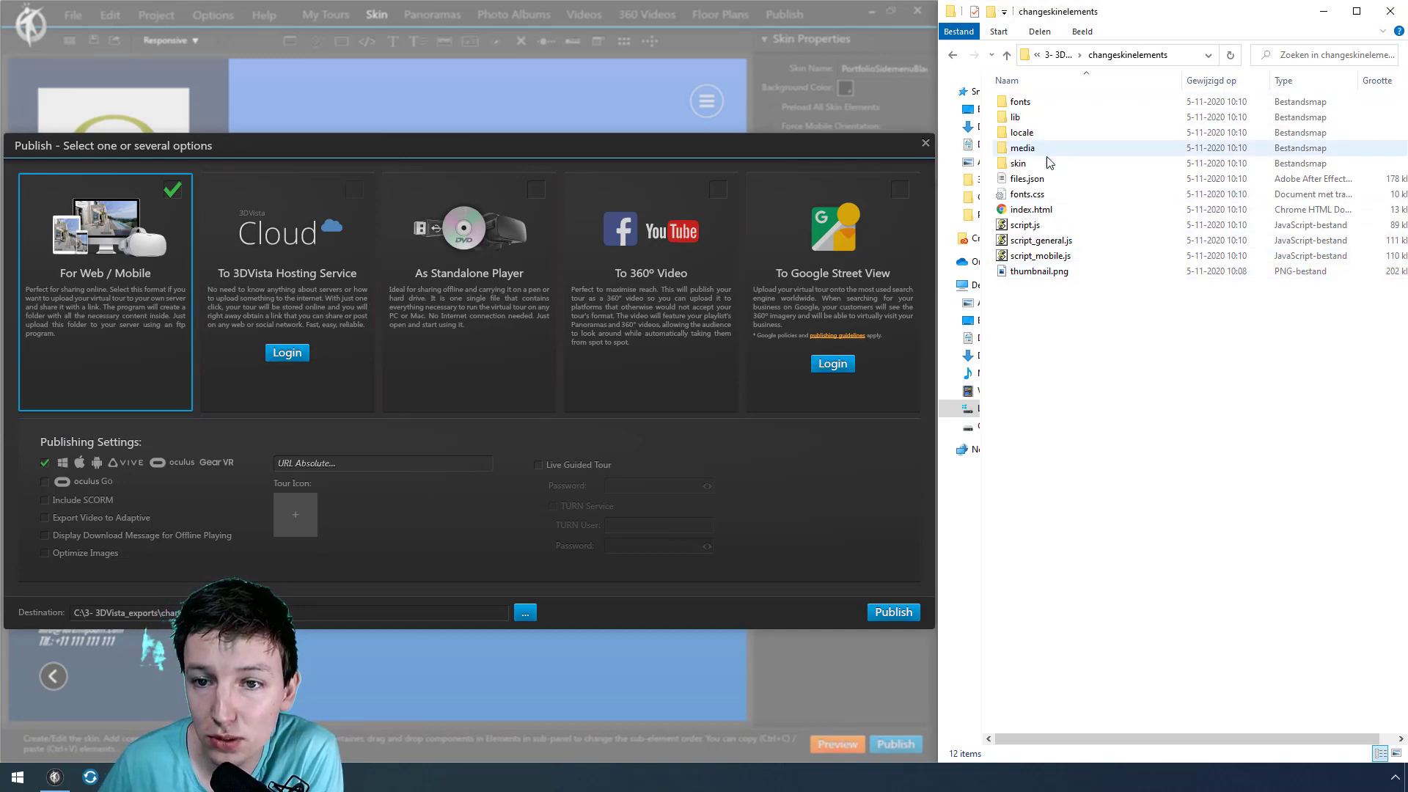
Show the exported skin folder's button PNGs as large thumbnails and open the black arrow _pressed image in Photoshop
double_click(1018, 163)
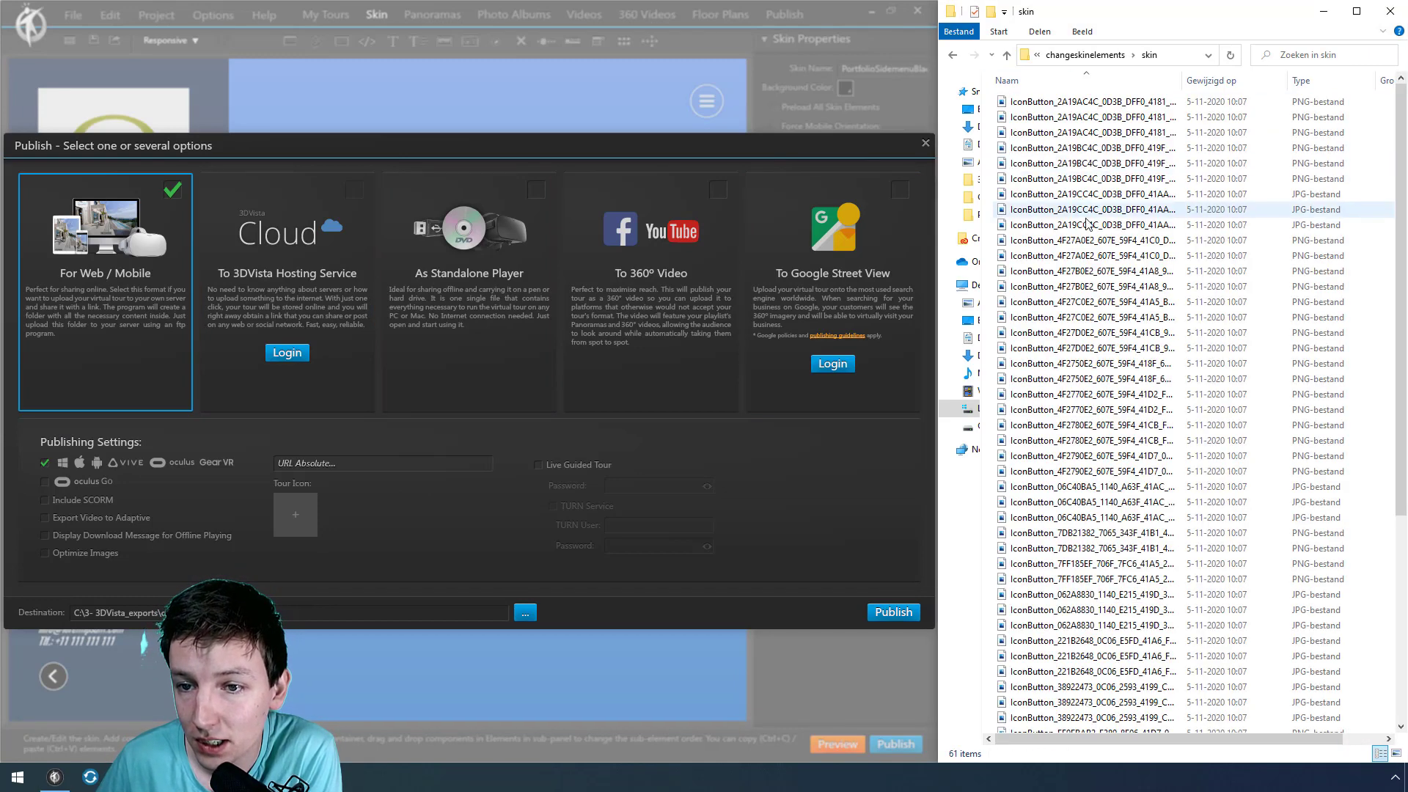
scroll(down, 3)
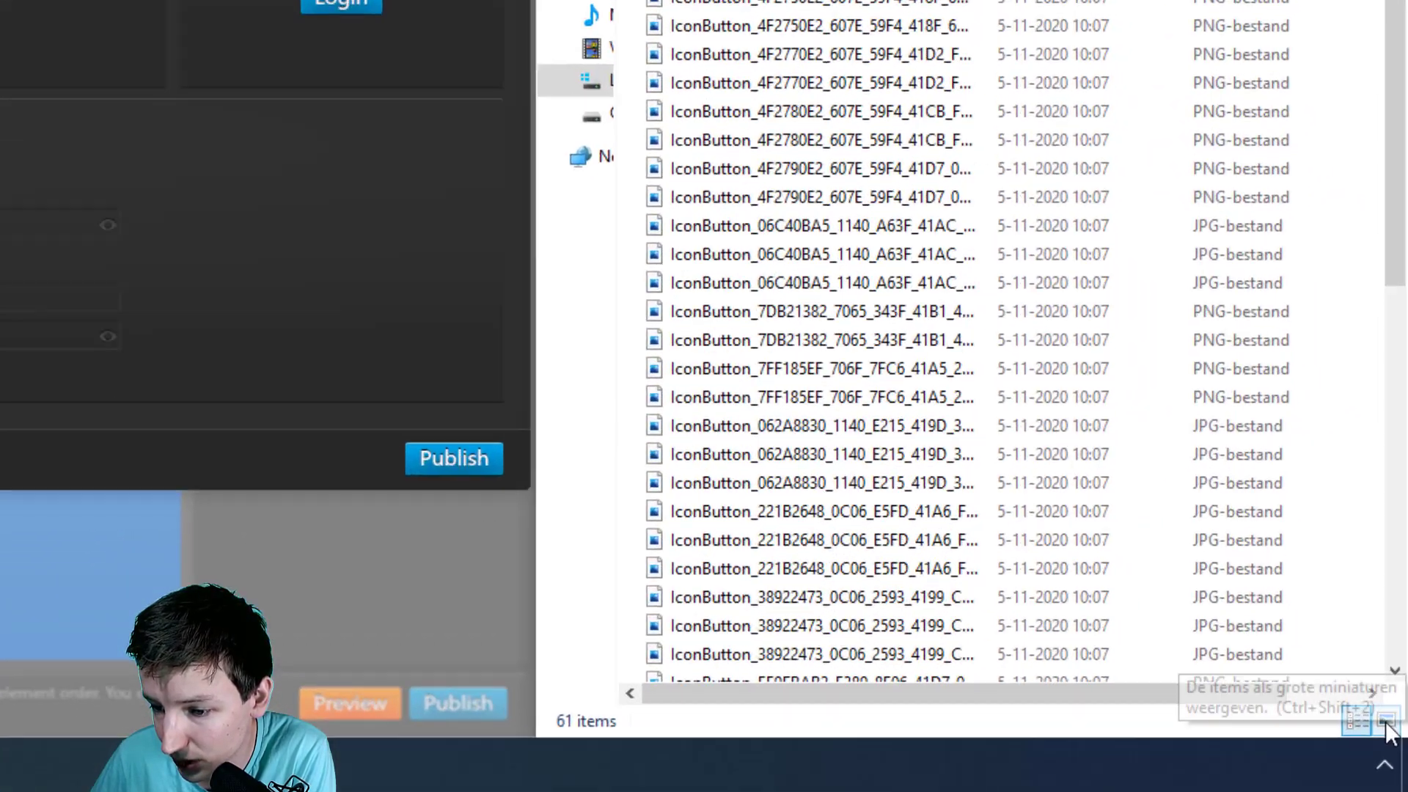
click(1385, 724)
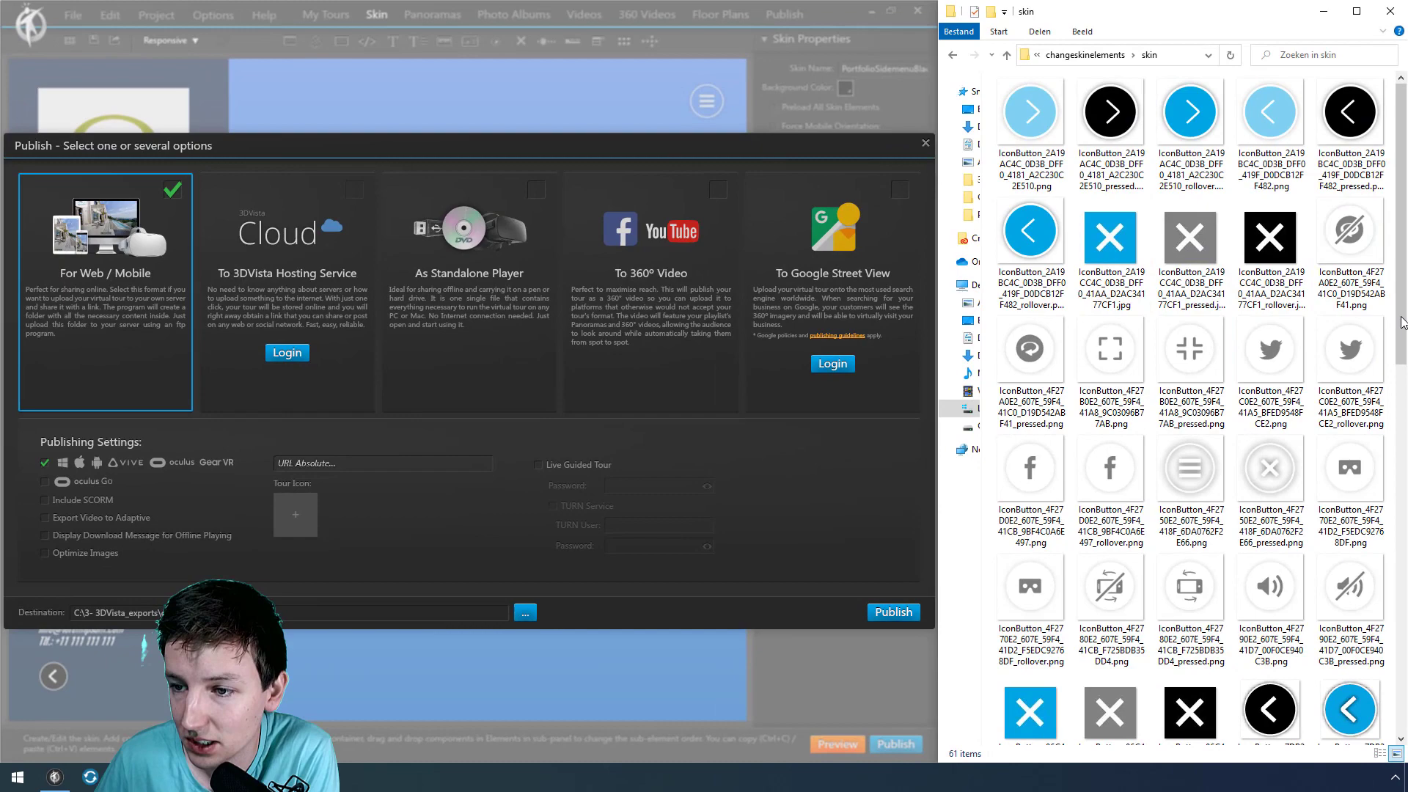
scroll(down, 3)
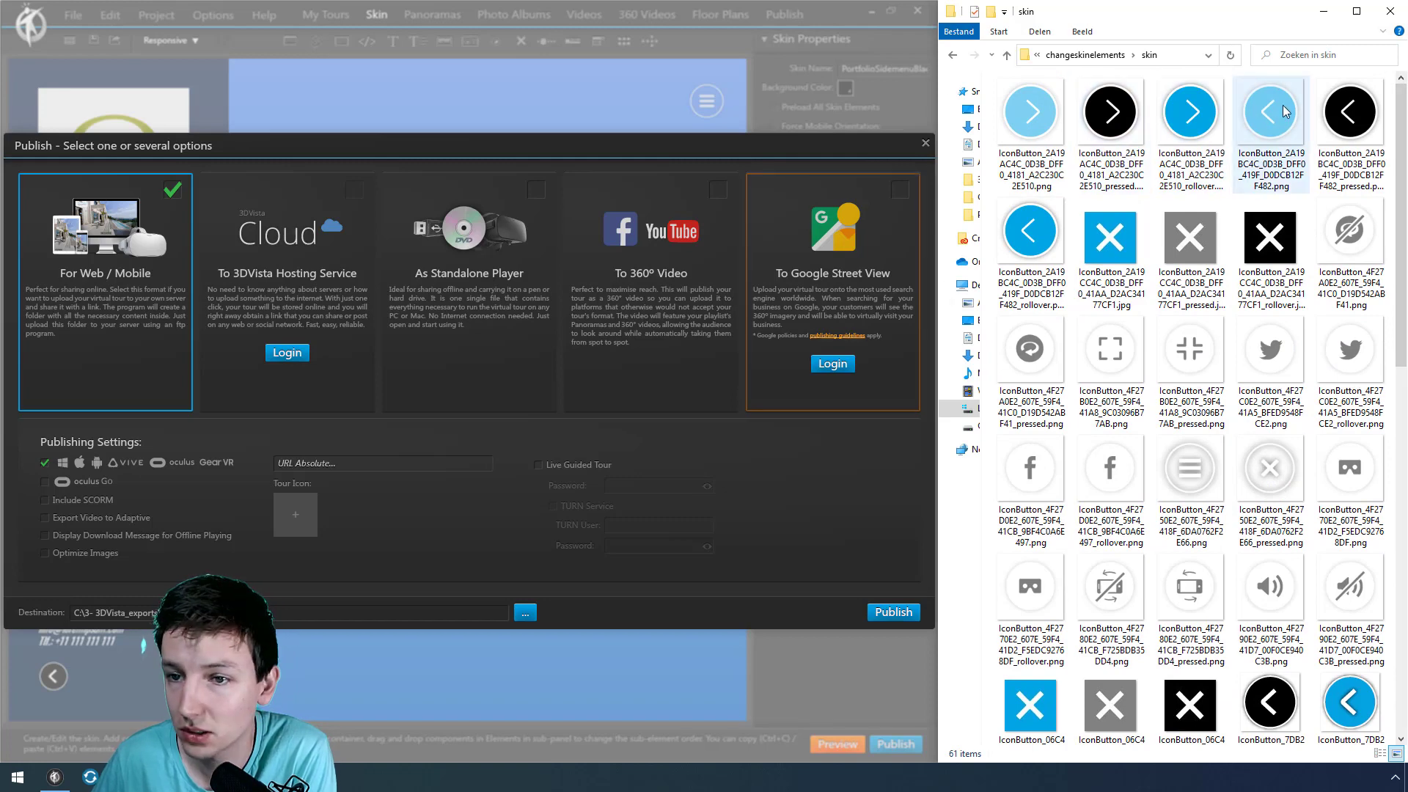
mouse_move(1268, 126)
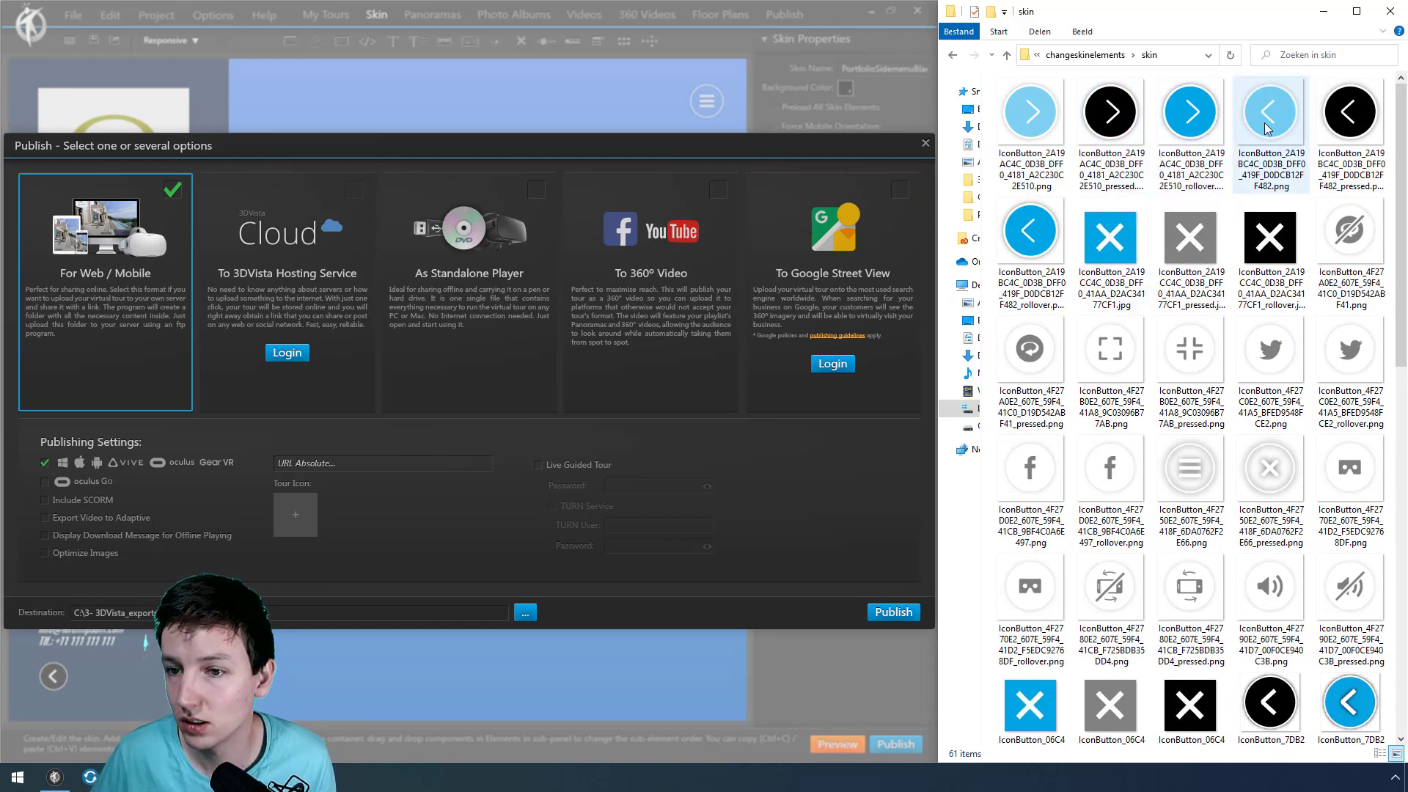
click(1349, 112)
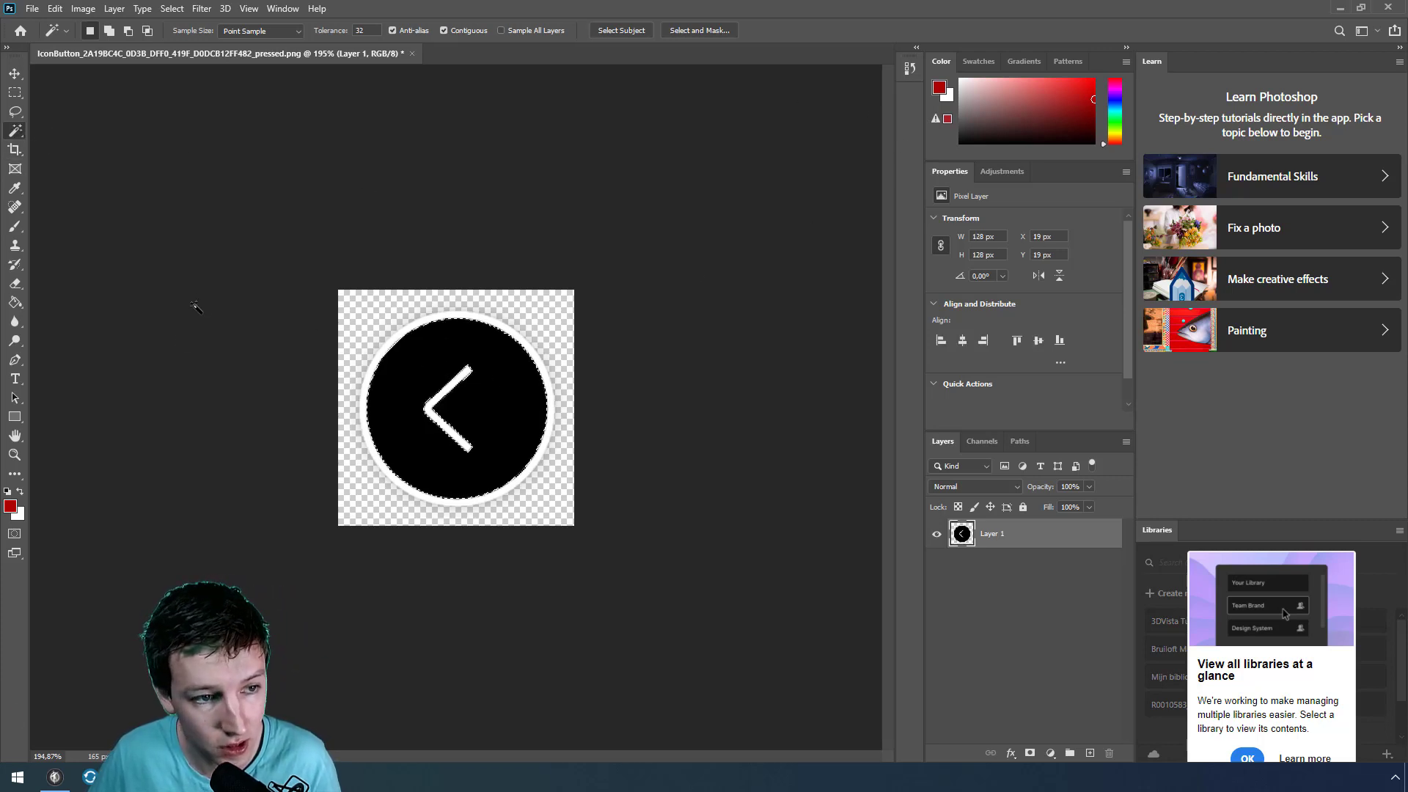
Recolour the arrow button dark red and save it for web as 'btn-red' PNG into EDITED-MEDIA
click(15, 302)
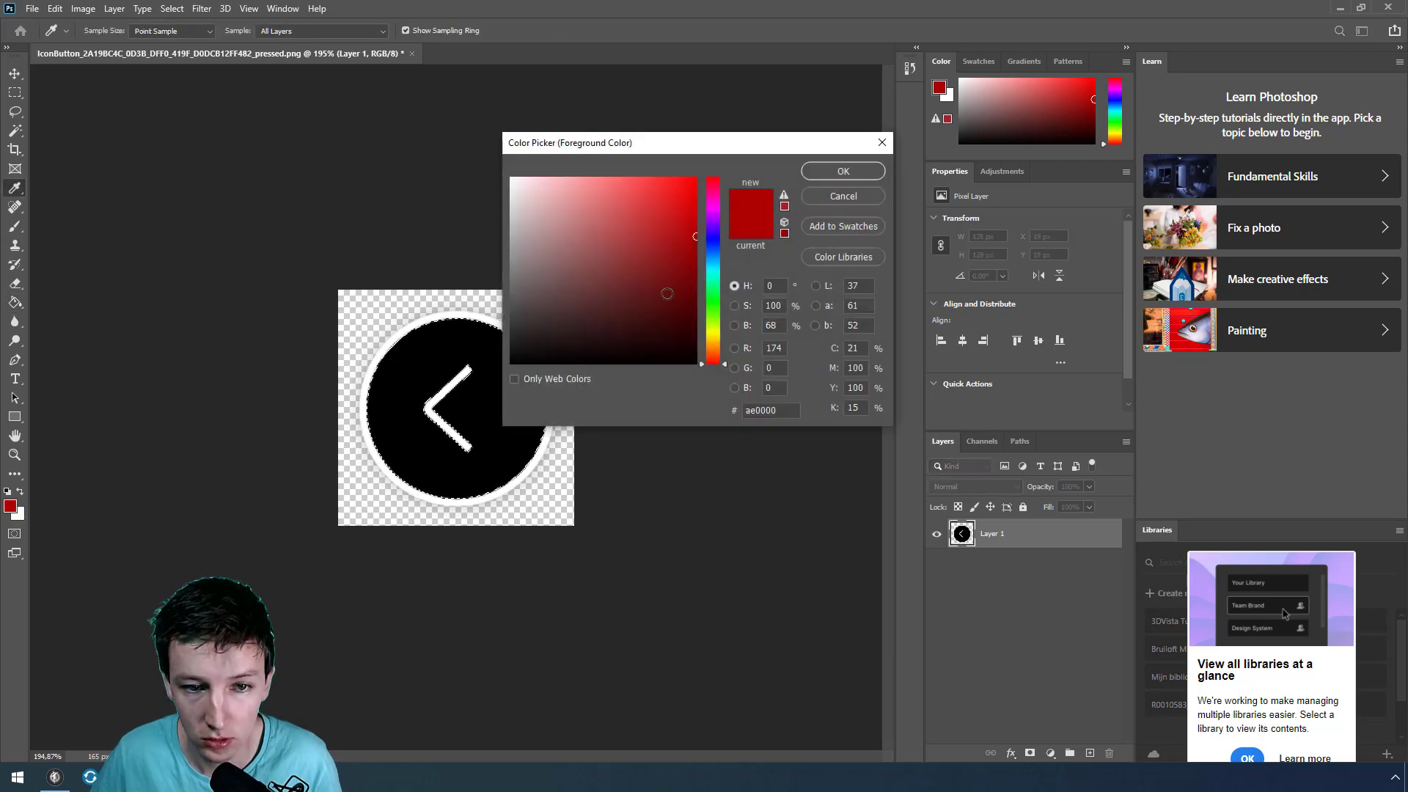
click(843, 171)
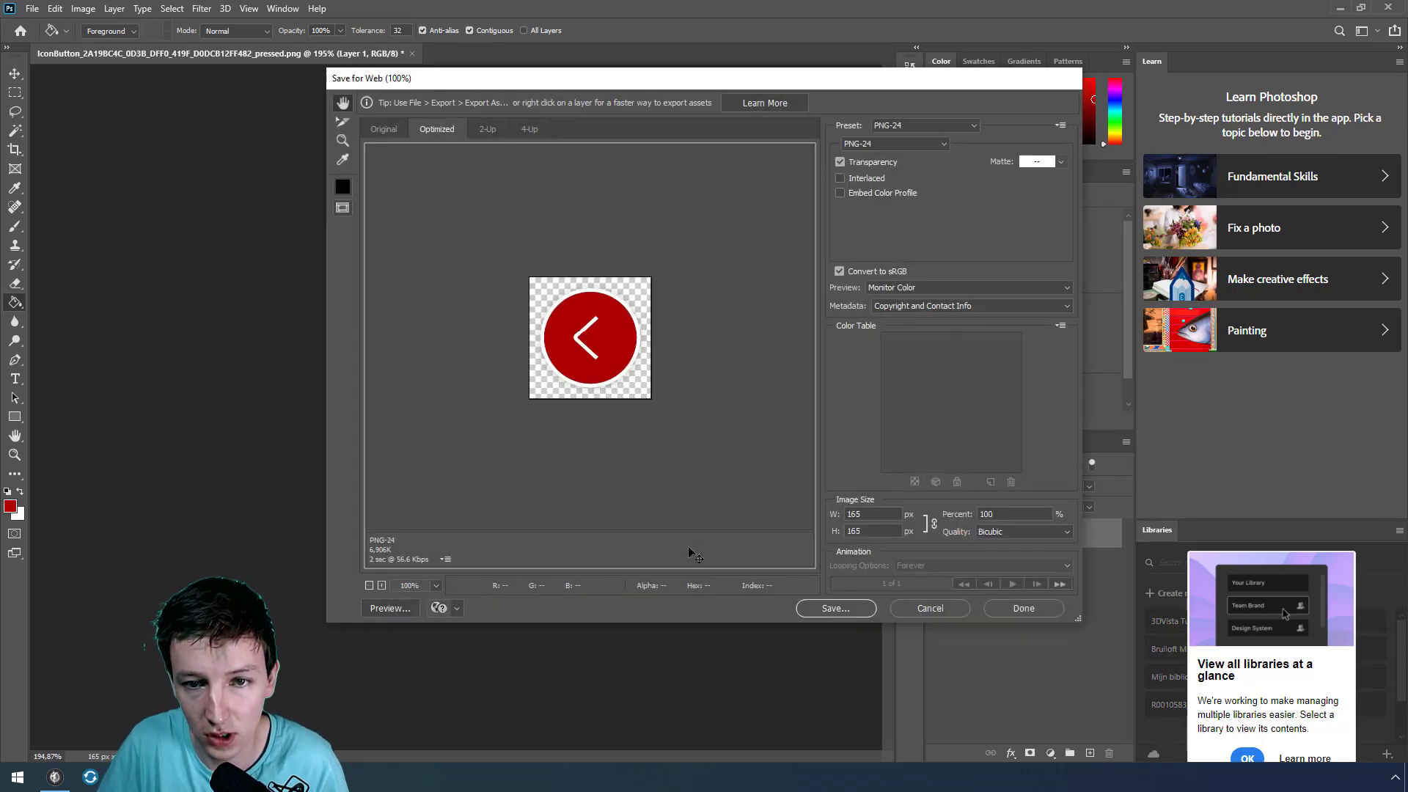
click(834, 608)
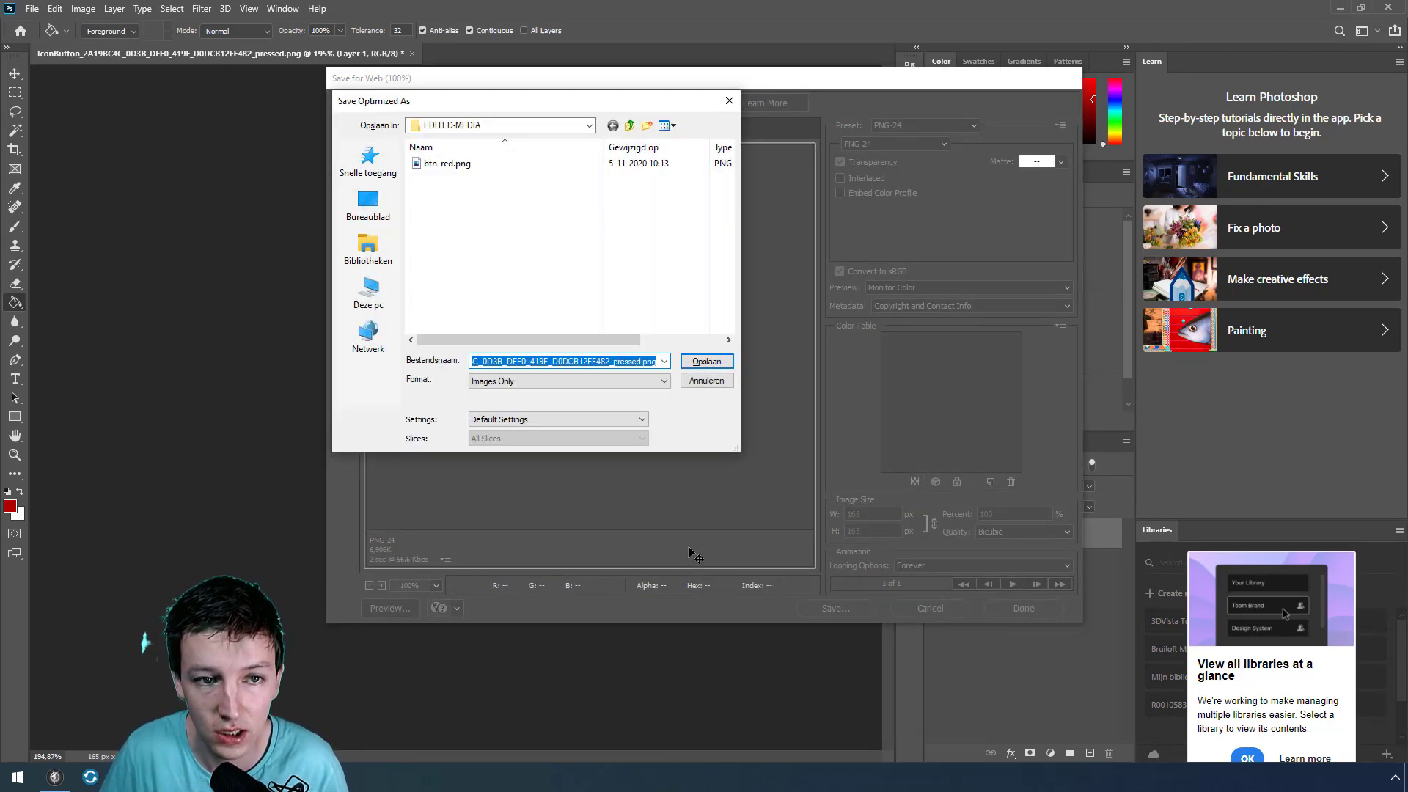
text(btn-red-)
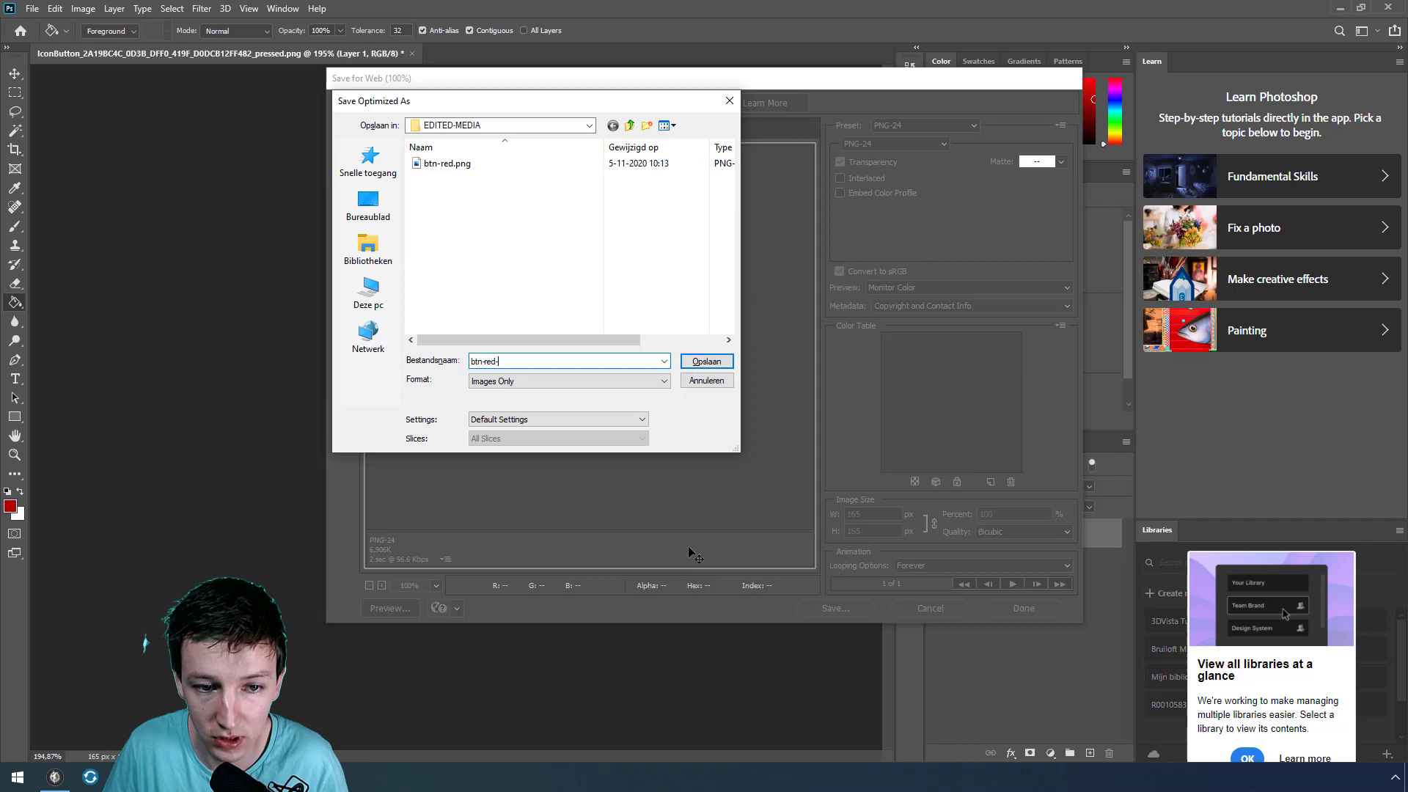
click(706, 361)
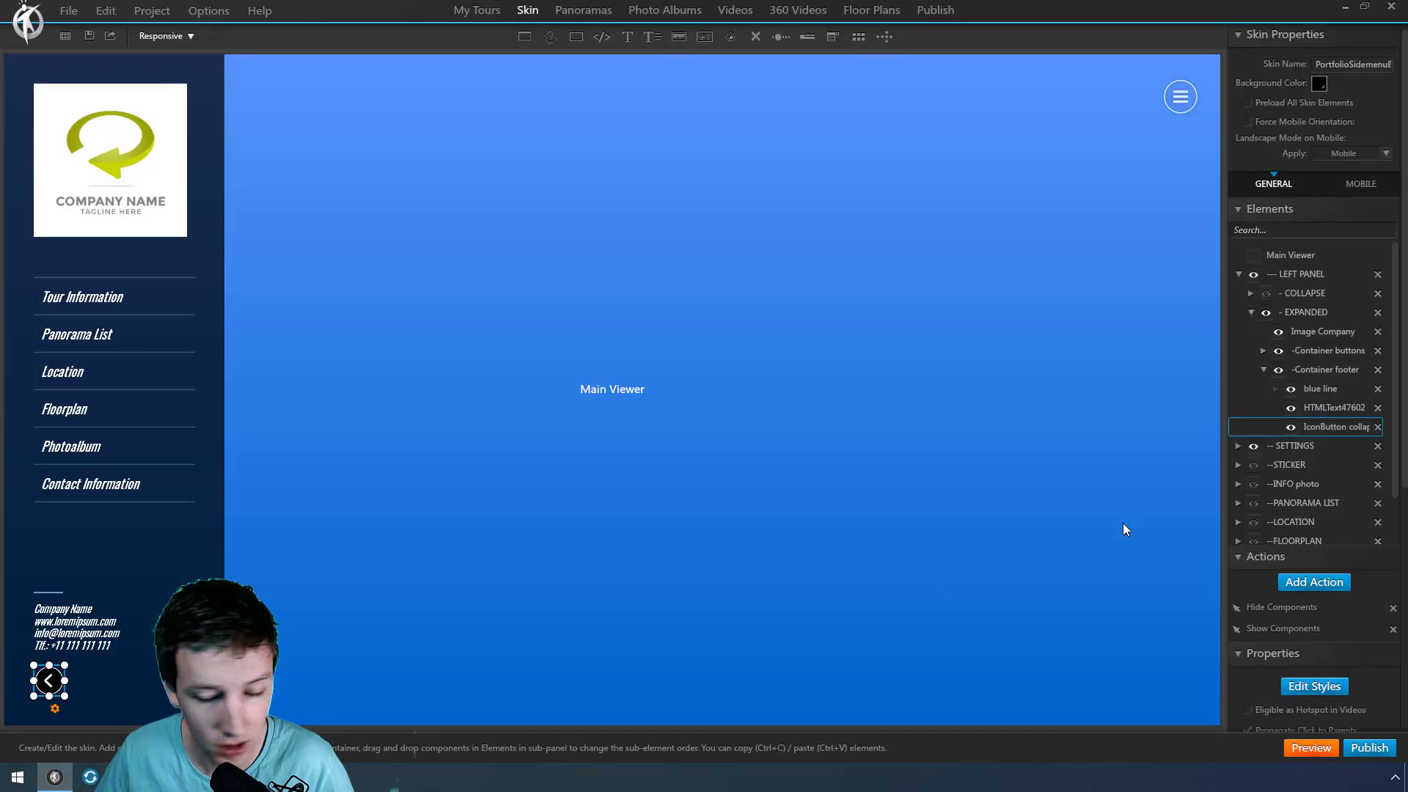
Replace the collapse button's state image with the red btn-red image from EDITED-MEDIA
click(1314, 687)
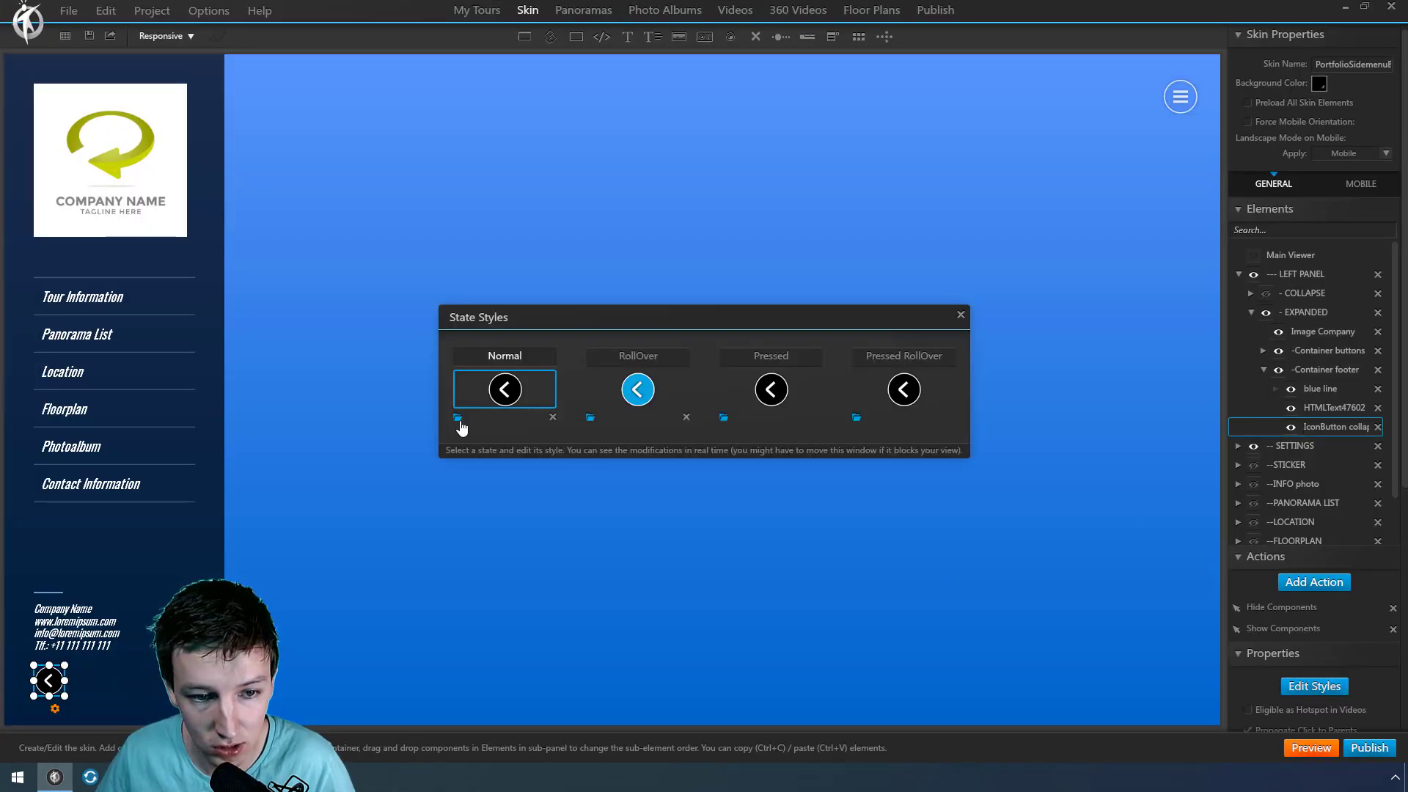
click(458, 416)
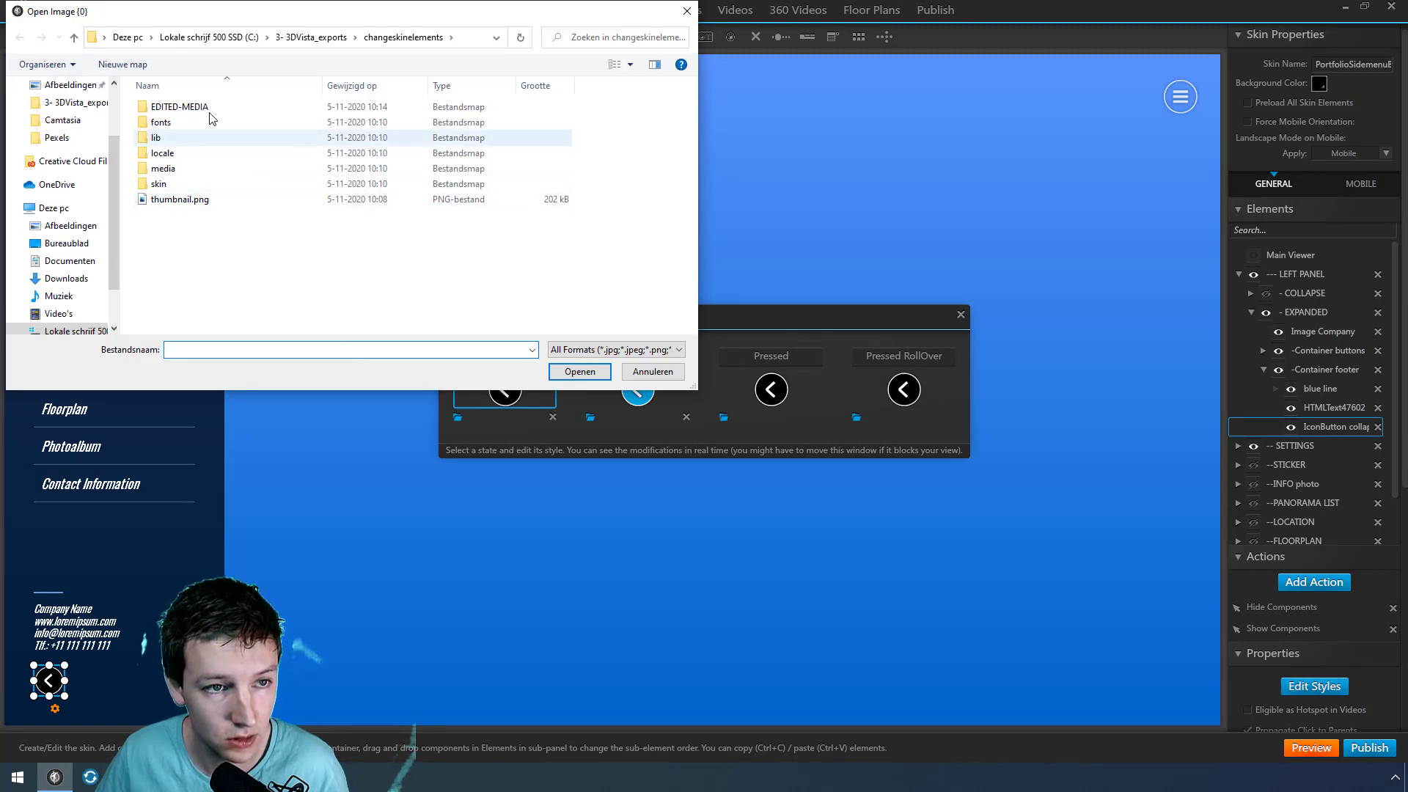
double_click(176, 106)
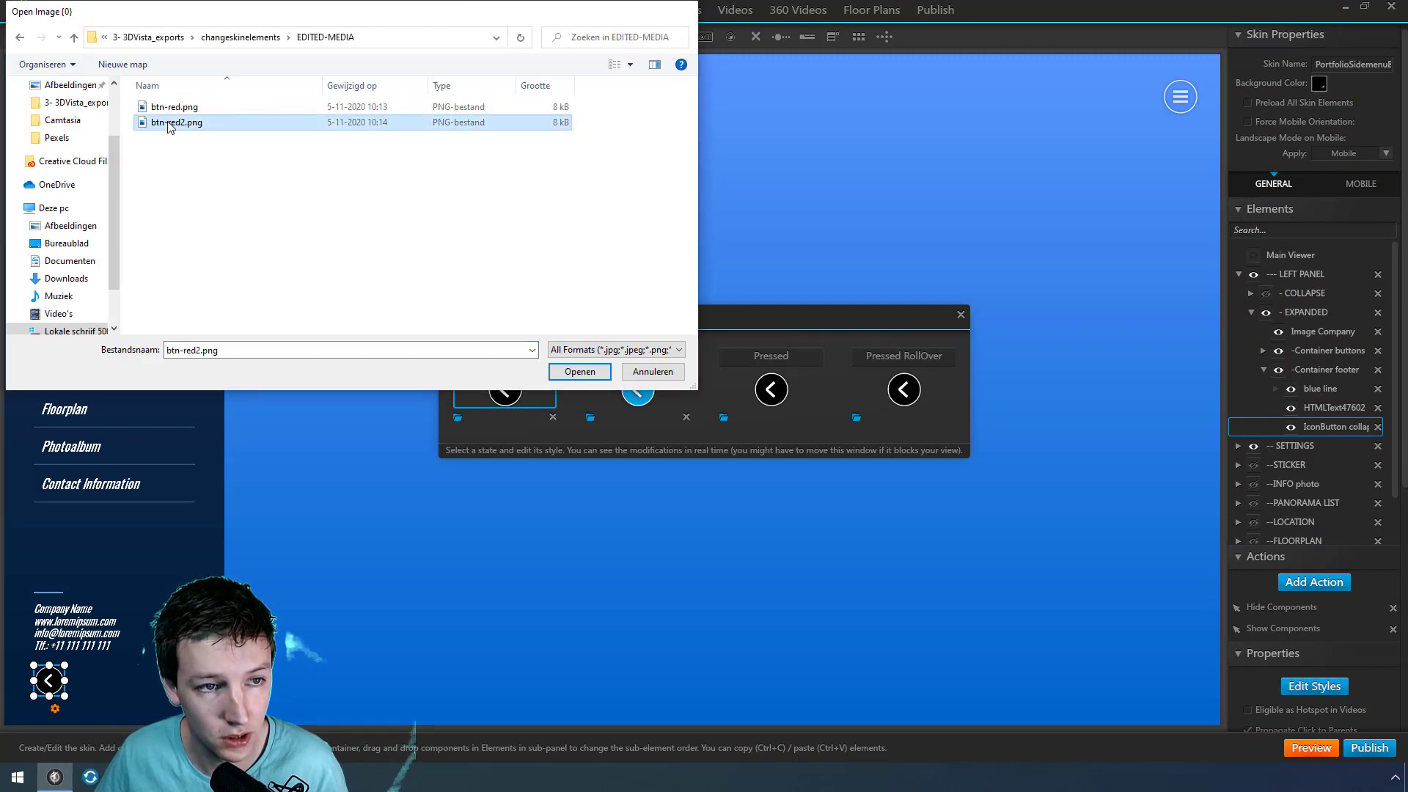
click(579, 371)
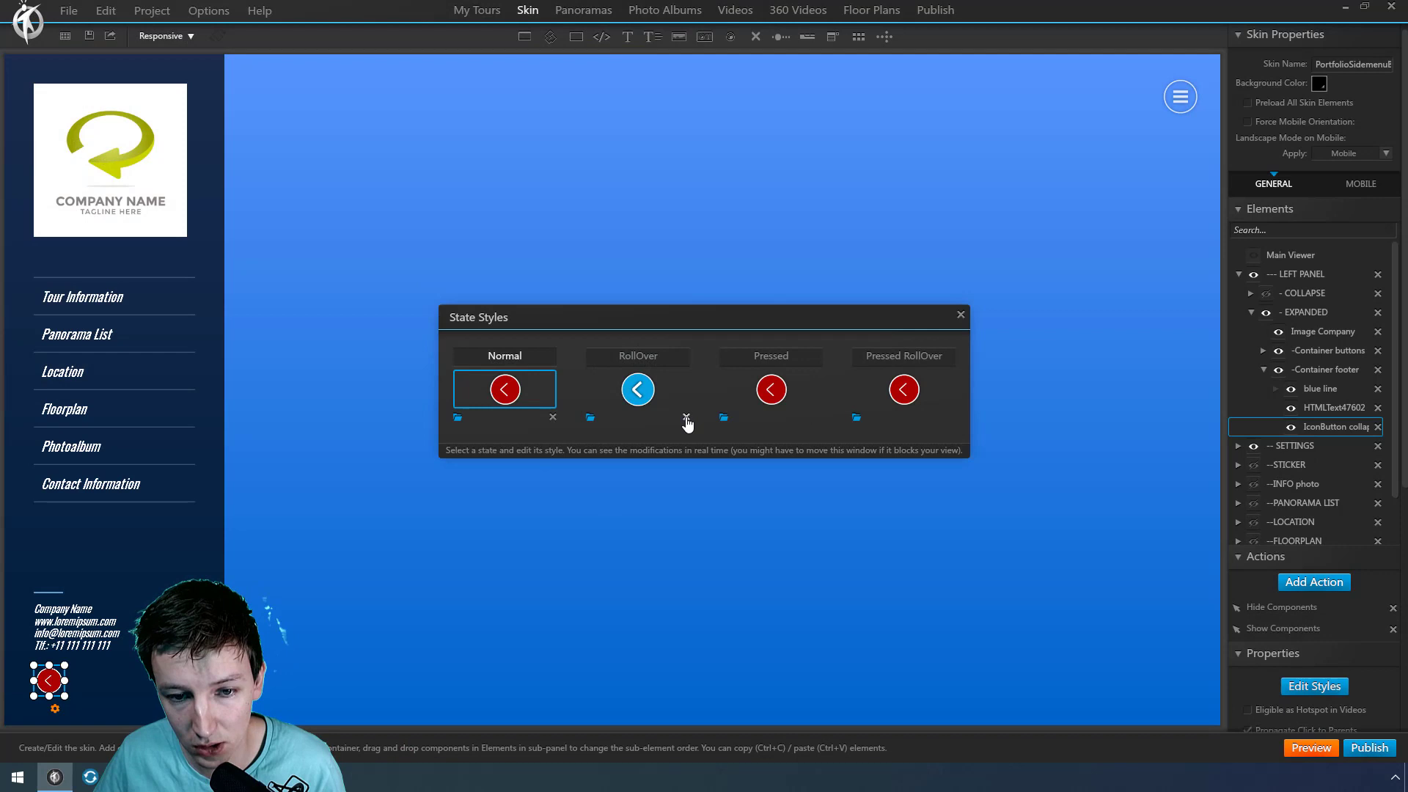
click(961, 314)
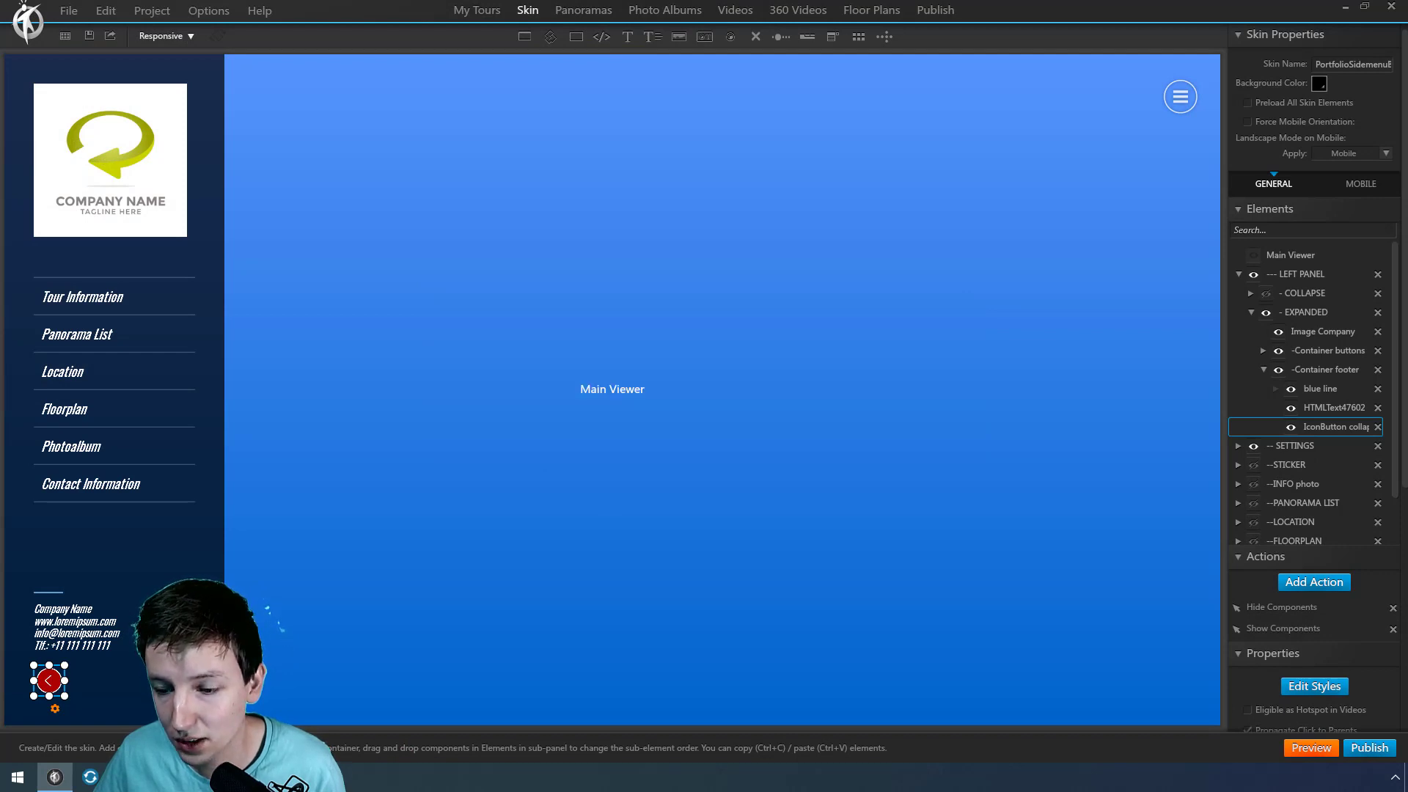
Leave the skin editor and switch to the tour's Floor Plans
click(1370, 746)
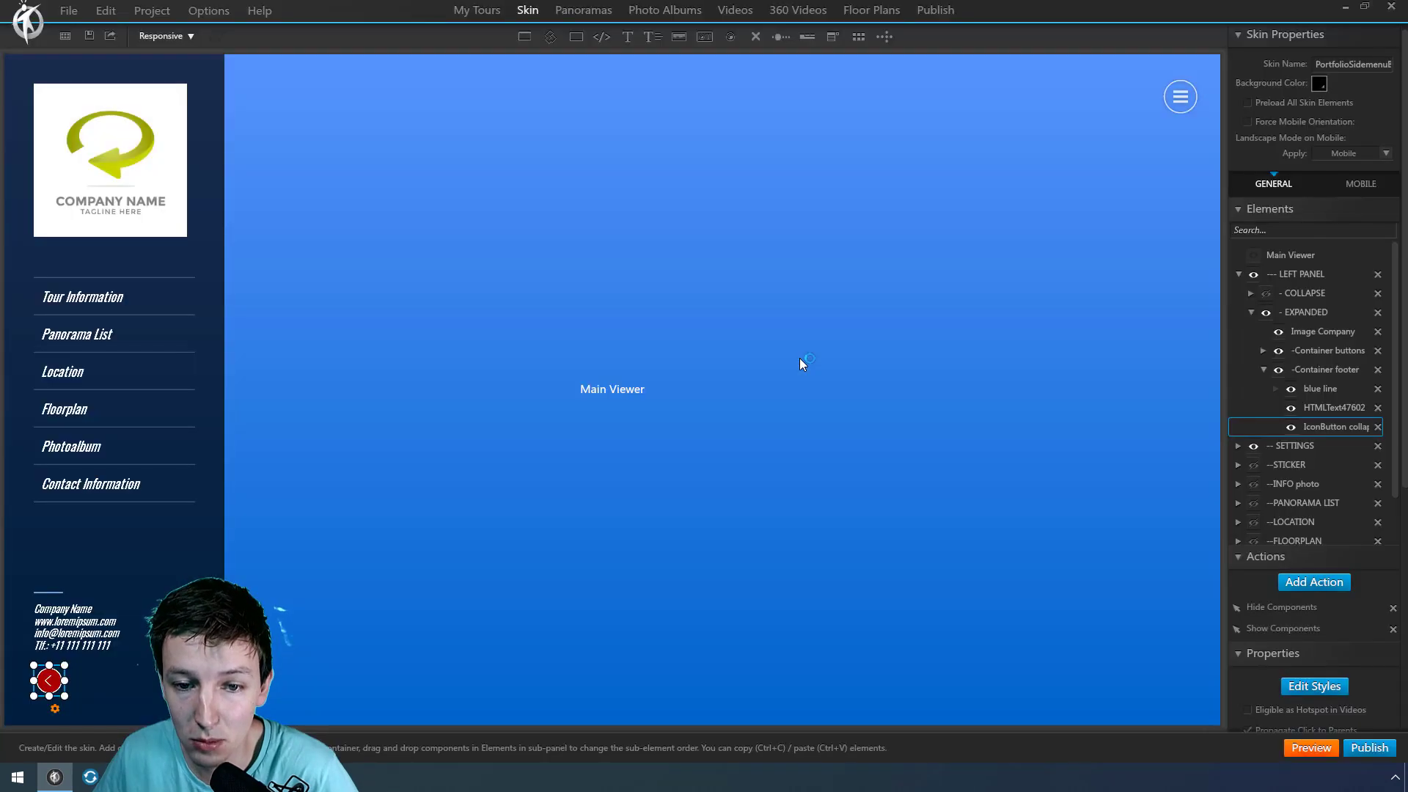
click(1311, 746)
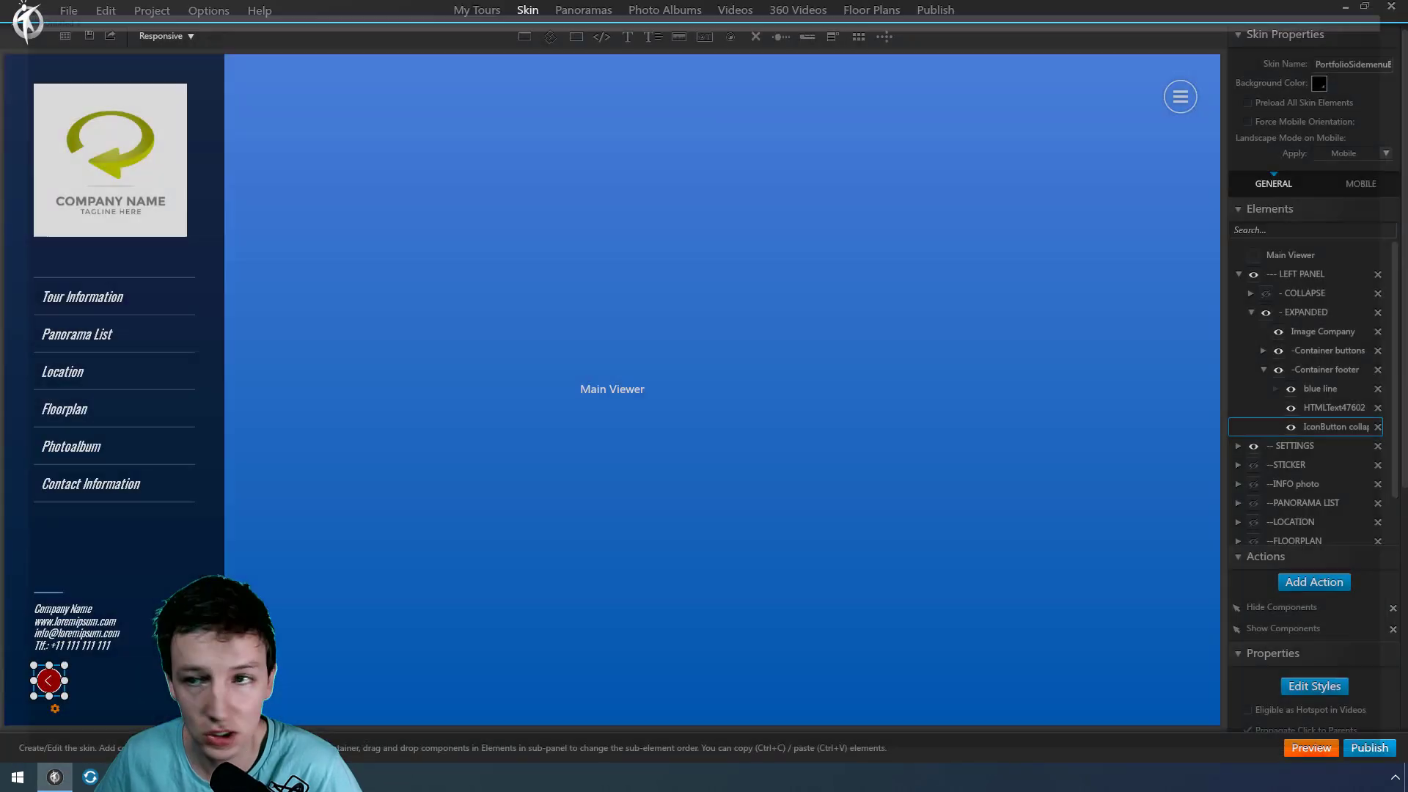
mouse_move(870, 8)
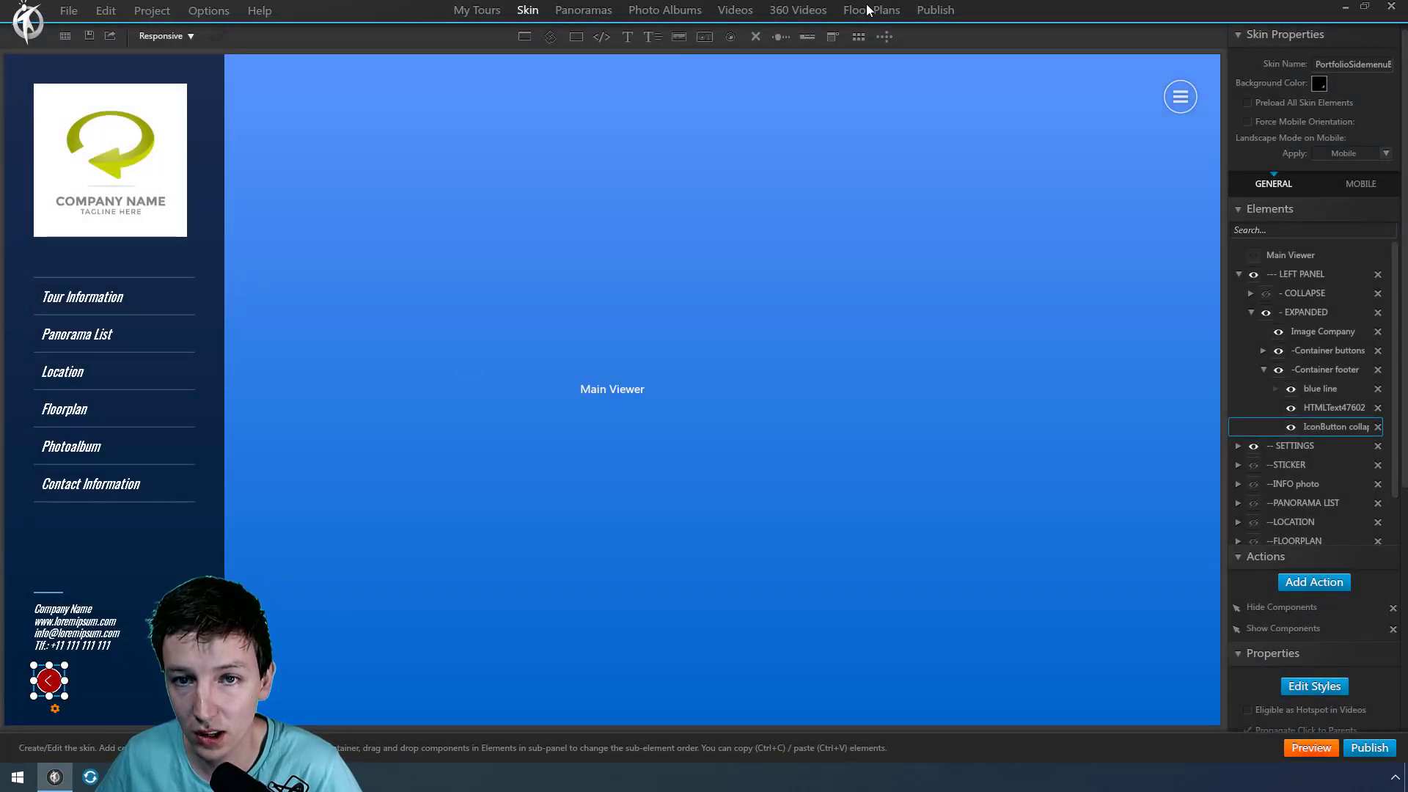
click(871, 9)
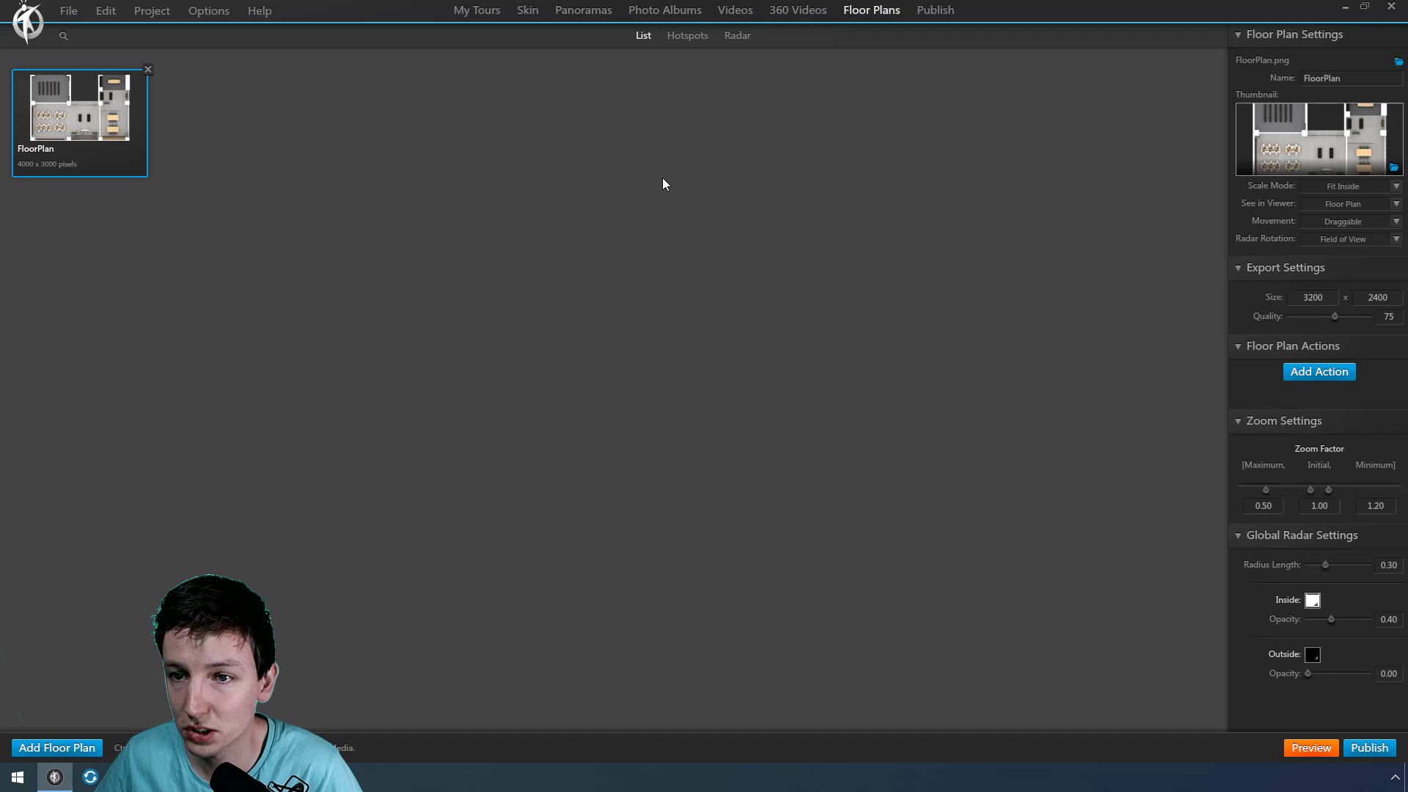
Add an image hotspot on the floor plan in the room with rows of chairs
click(737, 35)
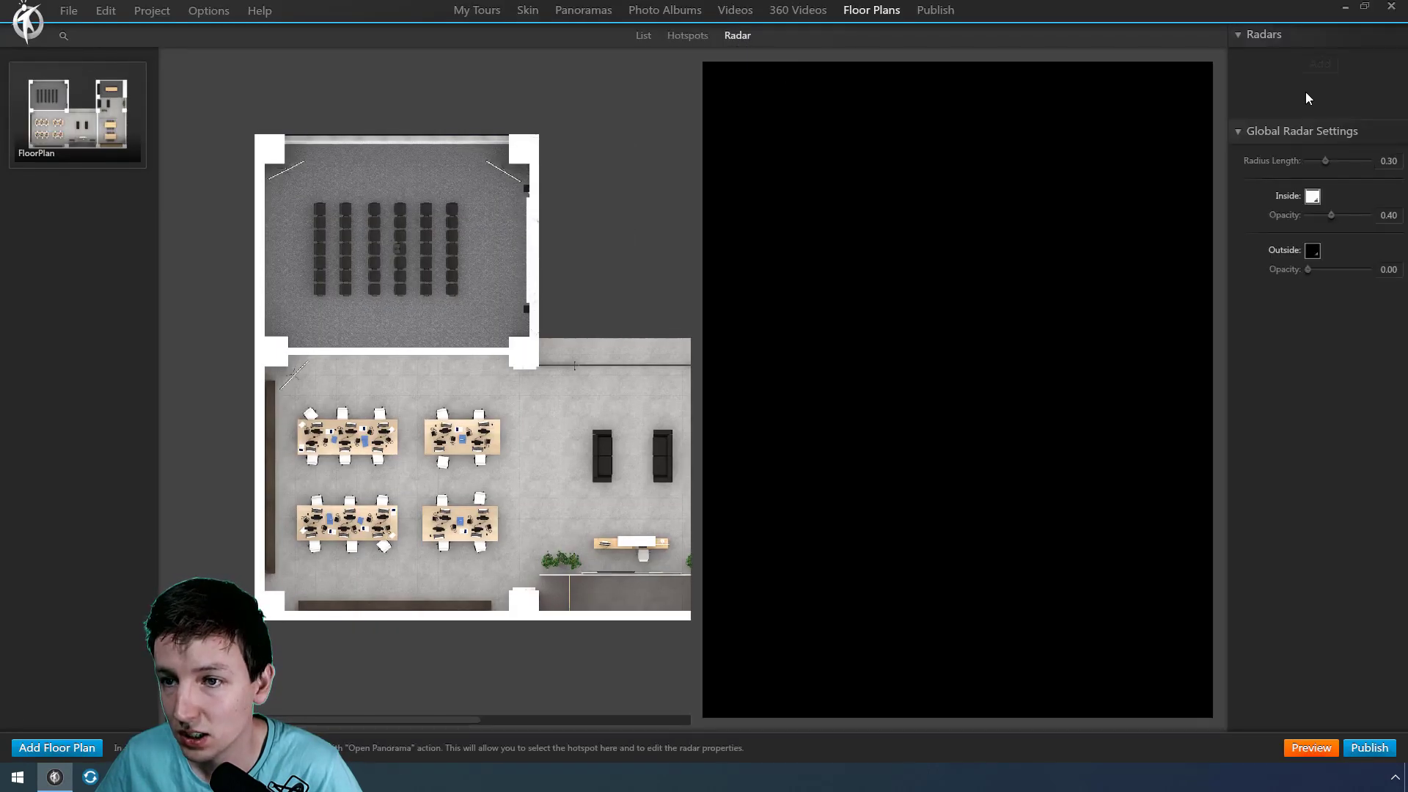
mouse_move(475, 242)
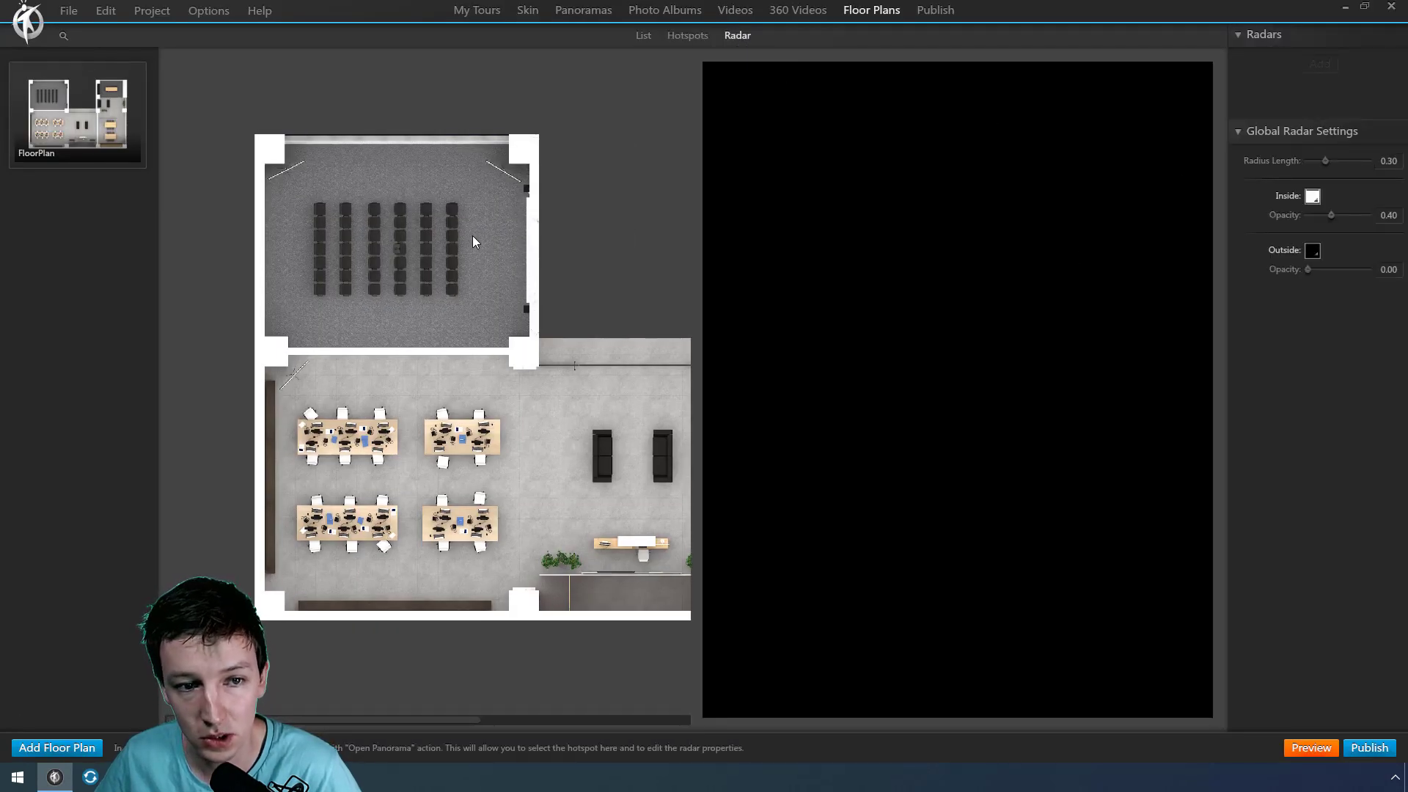
click(686, 35)
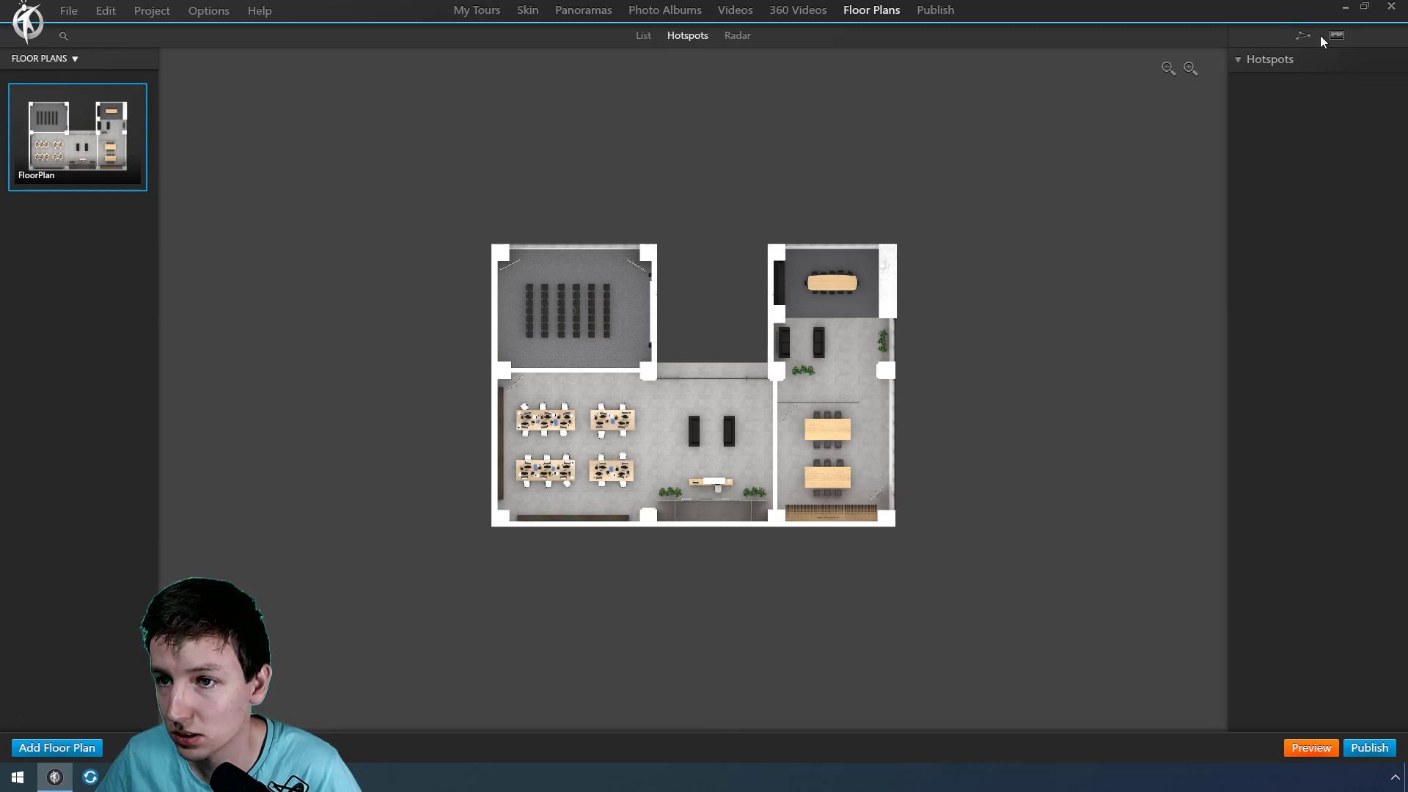
click(1302, 36)
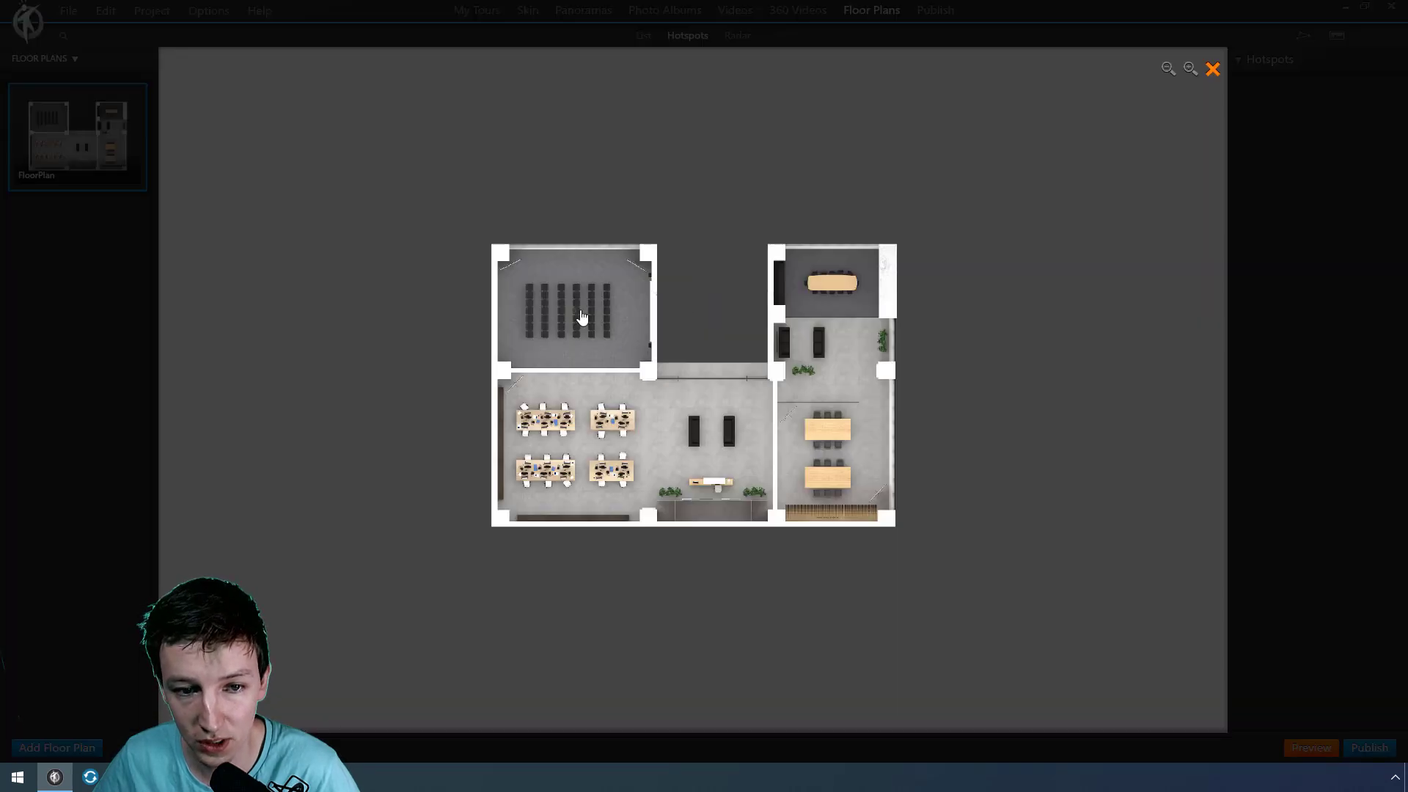
click(581, 317)
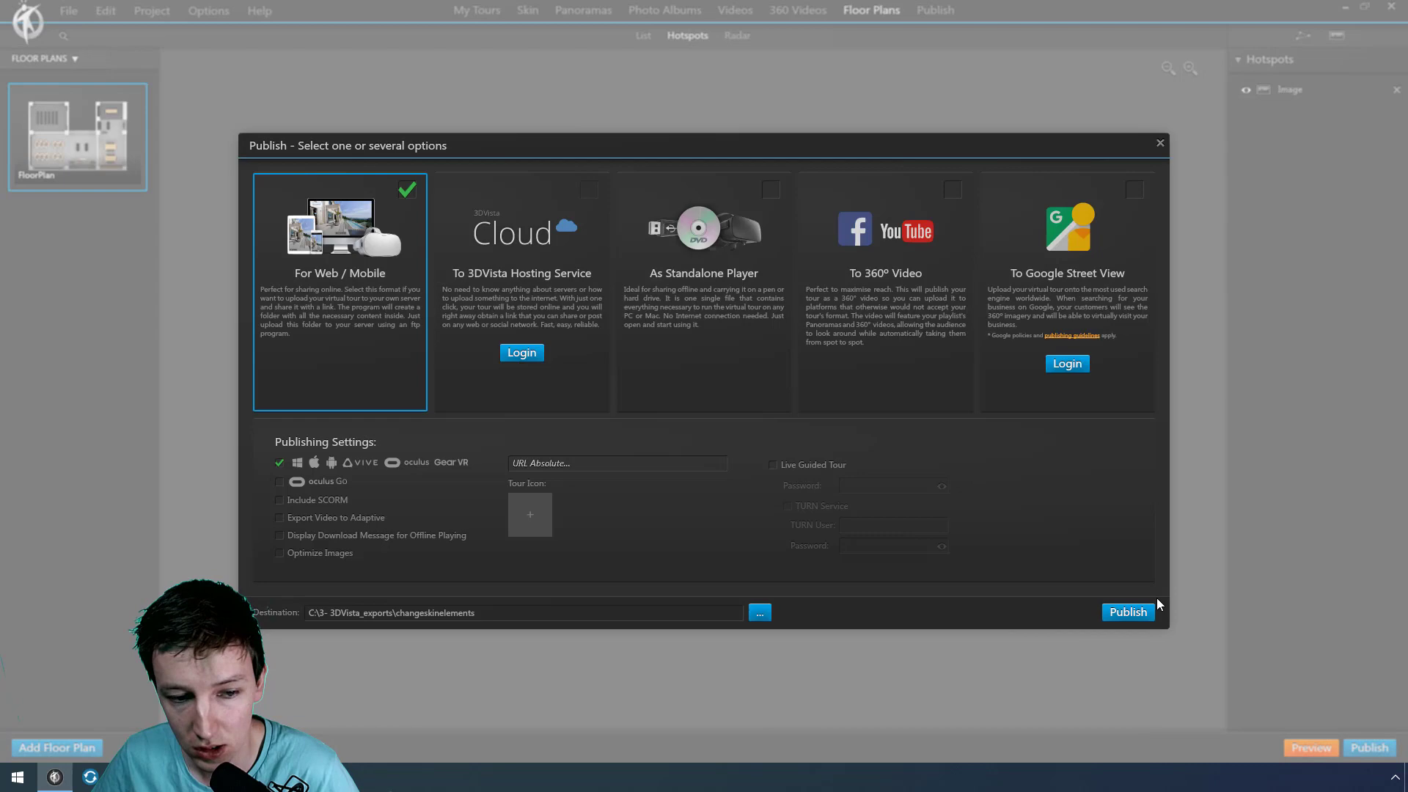
Publish the tour, confirm the red hotspot PNG is in the exported media folder, then return to the skin editor
click(1128, 611)
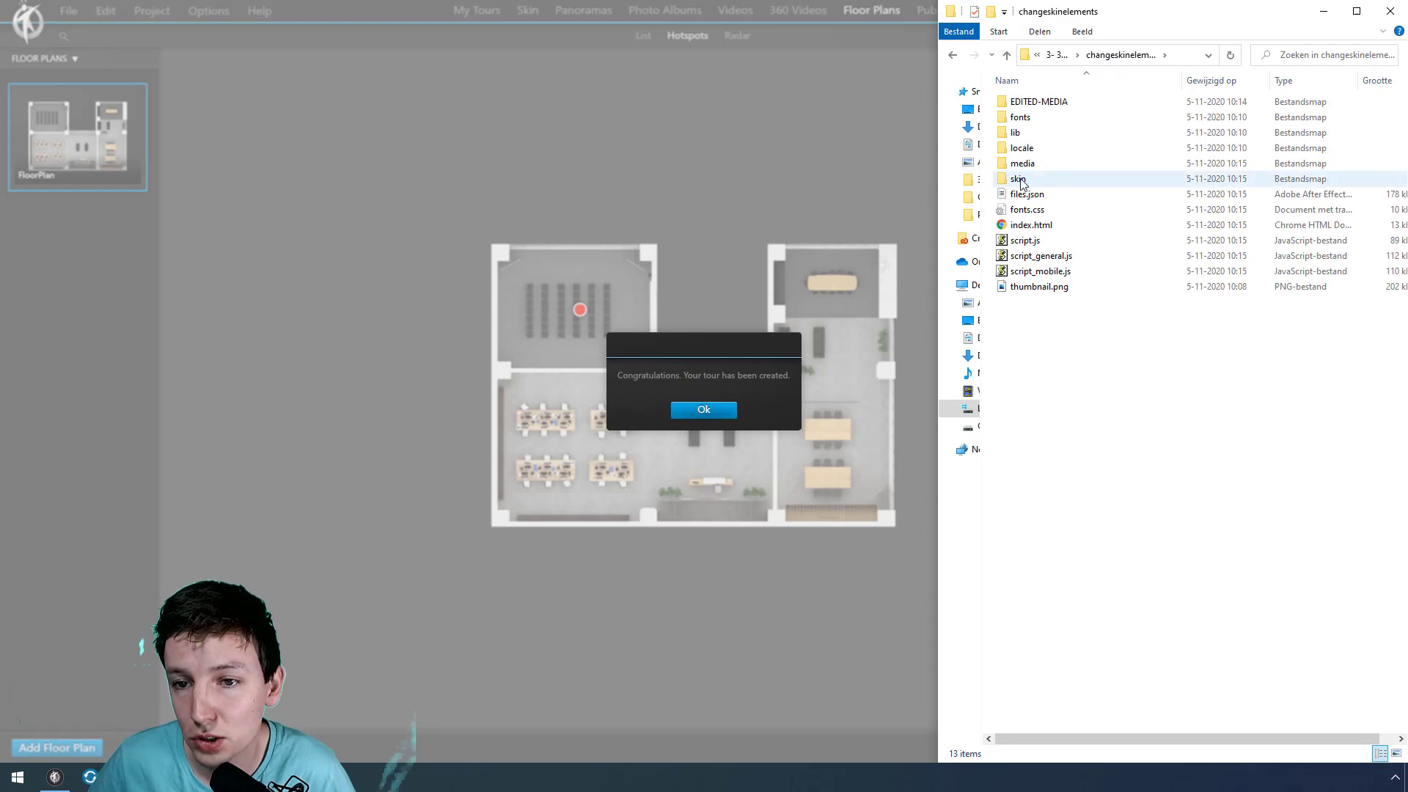
double_click(1020, 162)
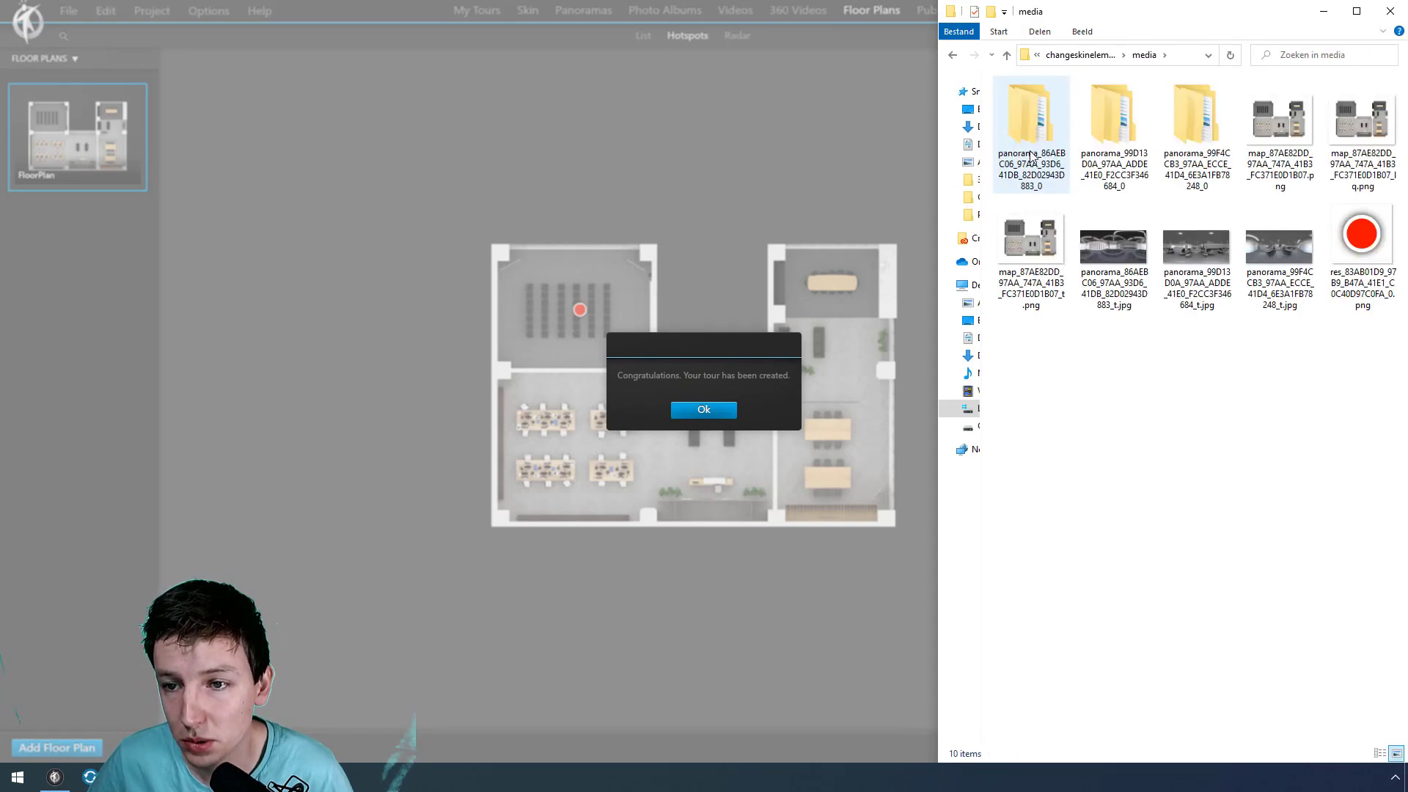
click(1361, 233)
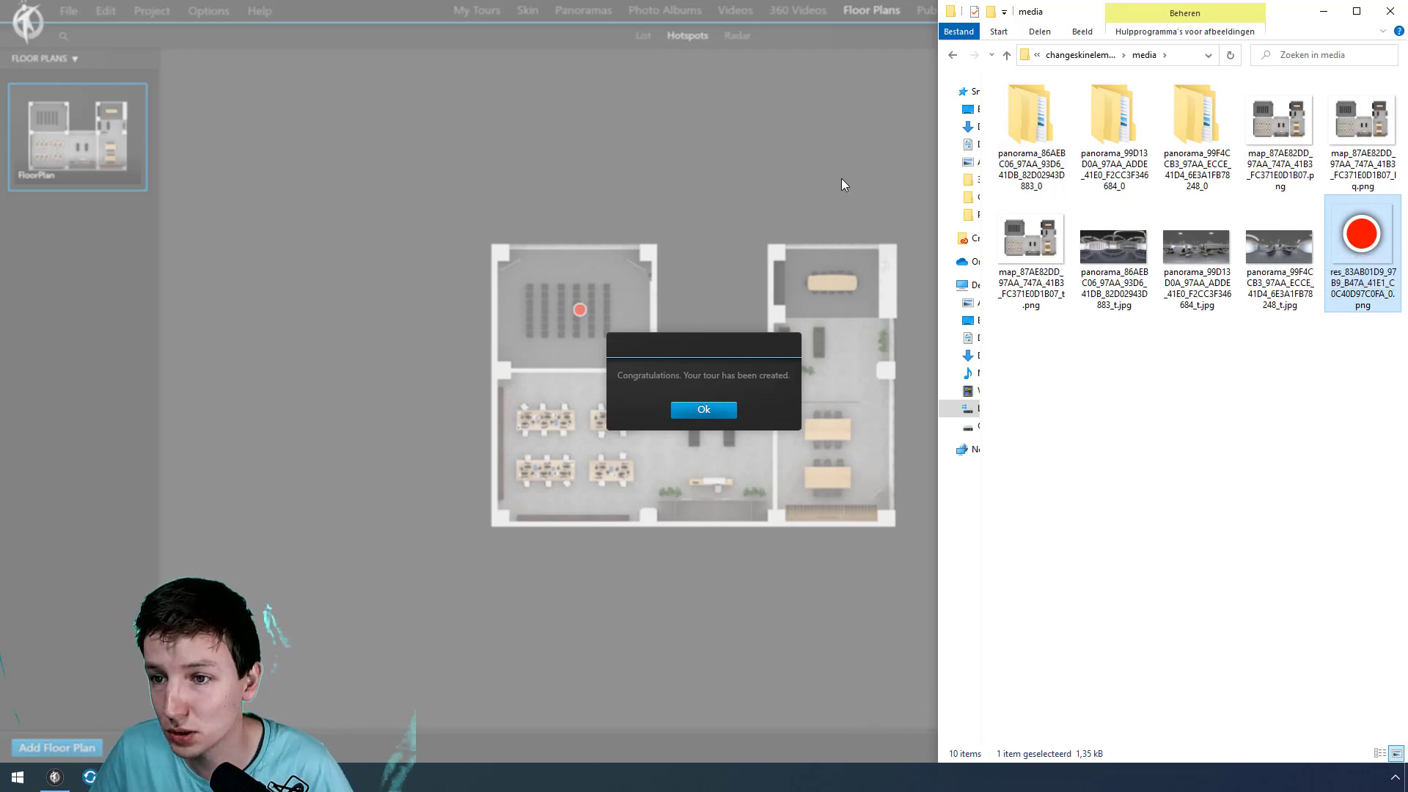
click(704, 409)
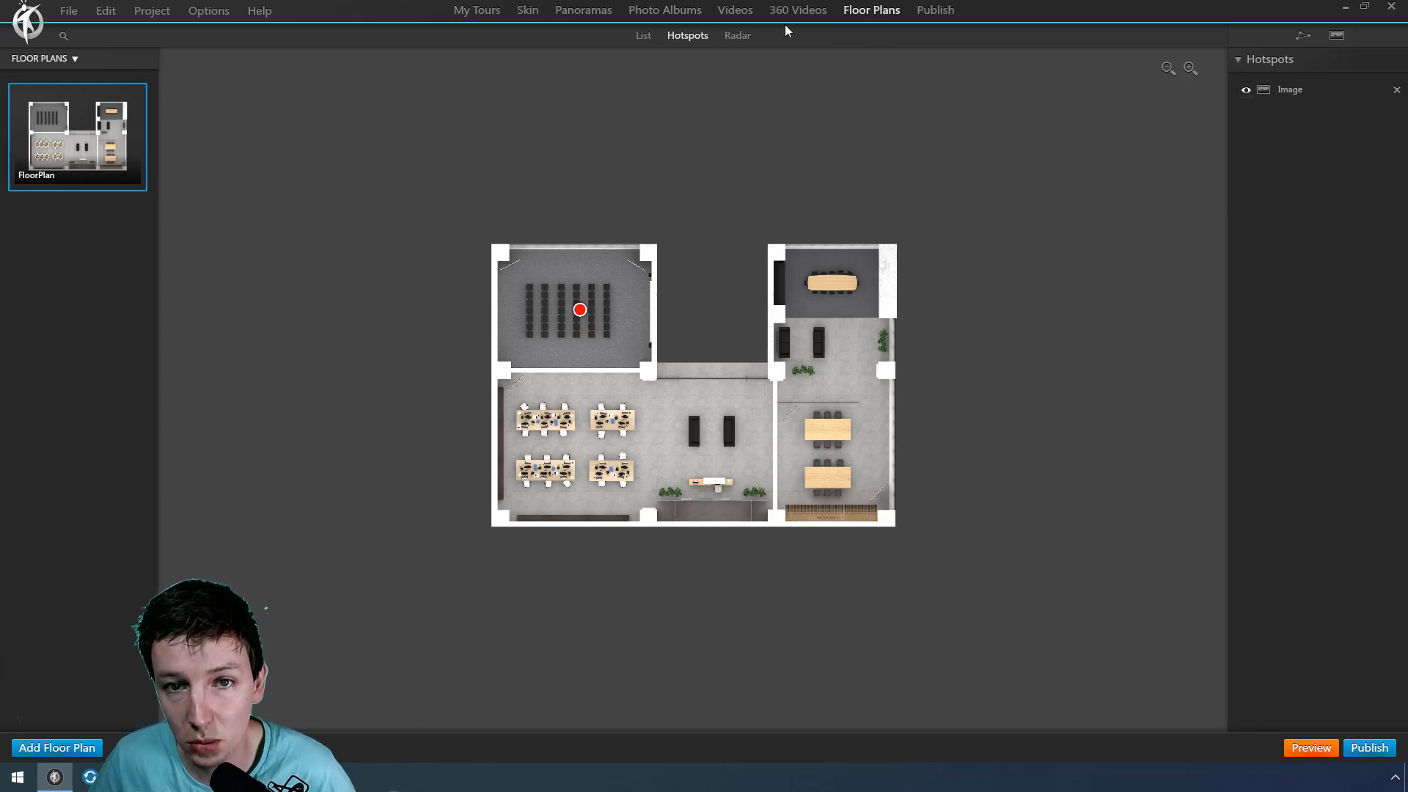
click(528, 8)
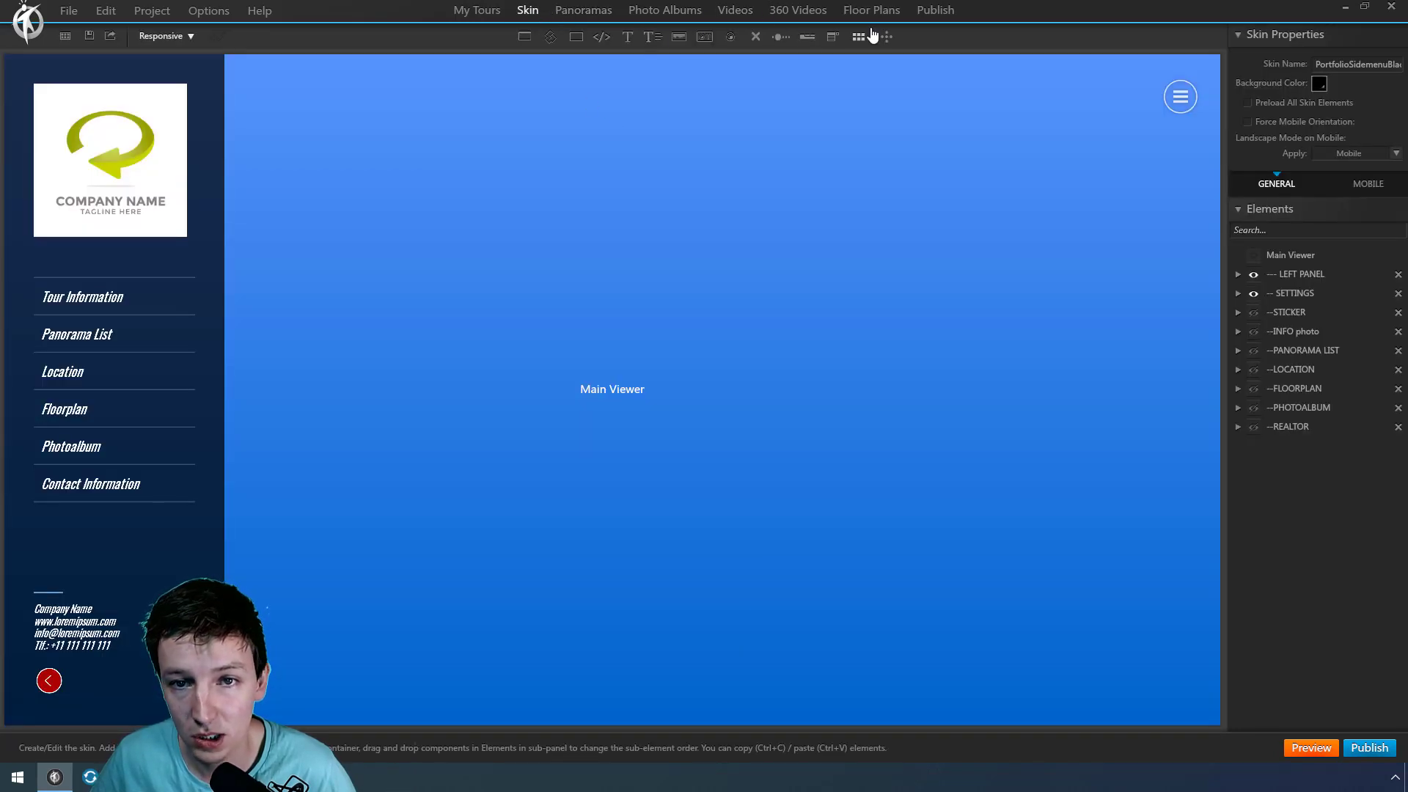
Add a round icon button set from the library, positioned at the bottom centre of the viewer, and bring up Publish
click(858, 37)
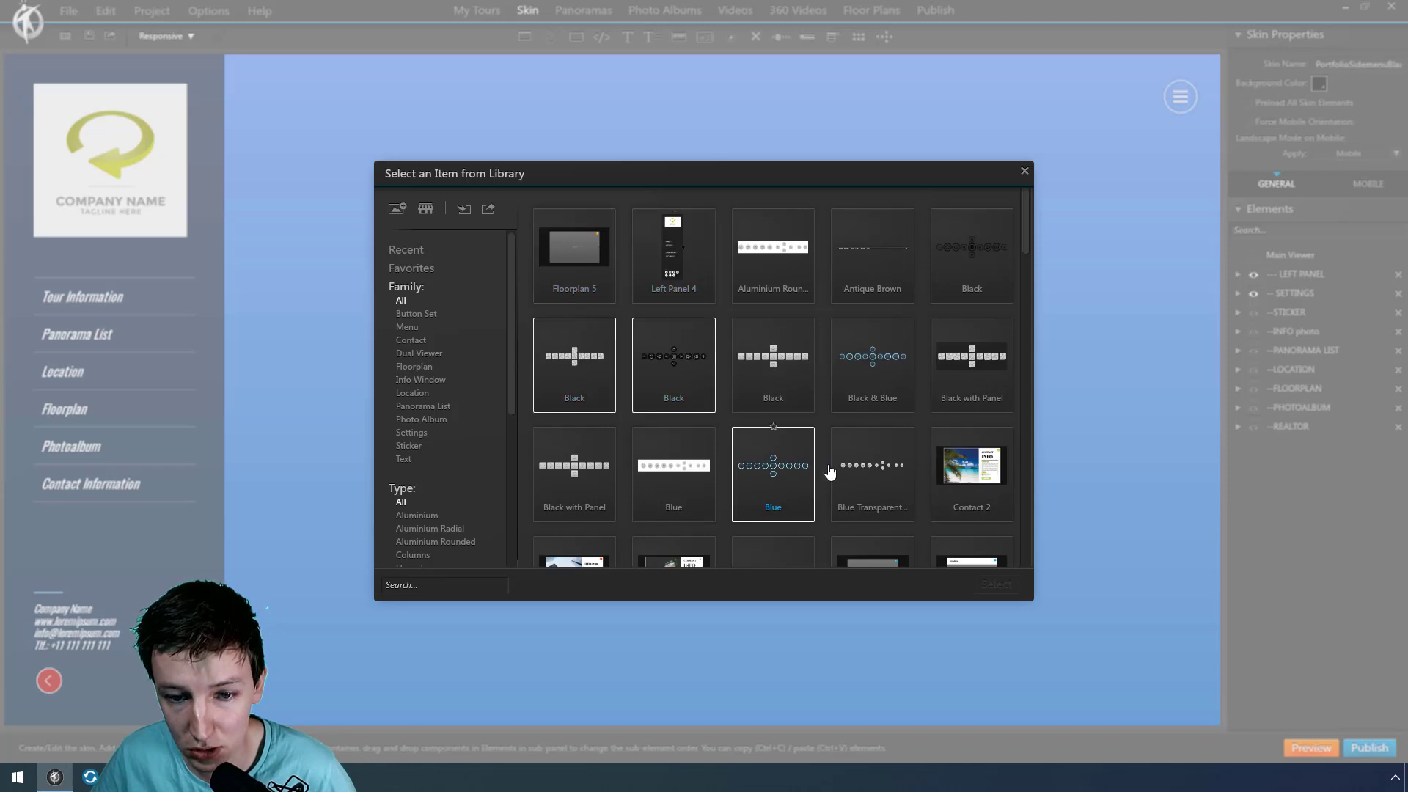
click(971, 474)
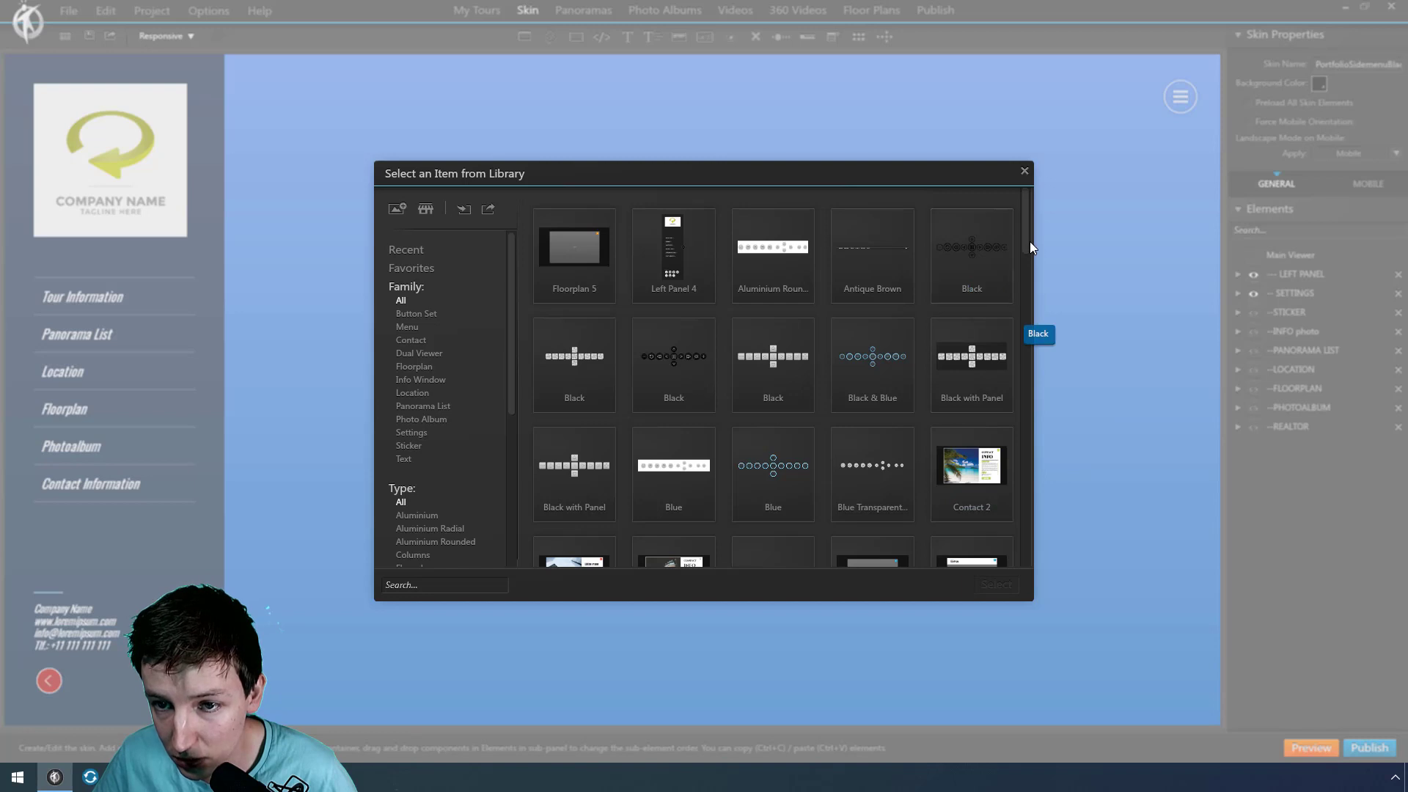
scroll(down, 3)
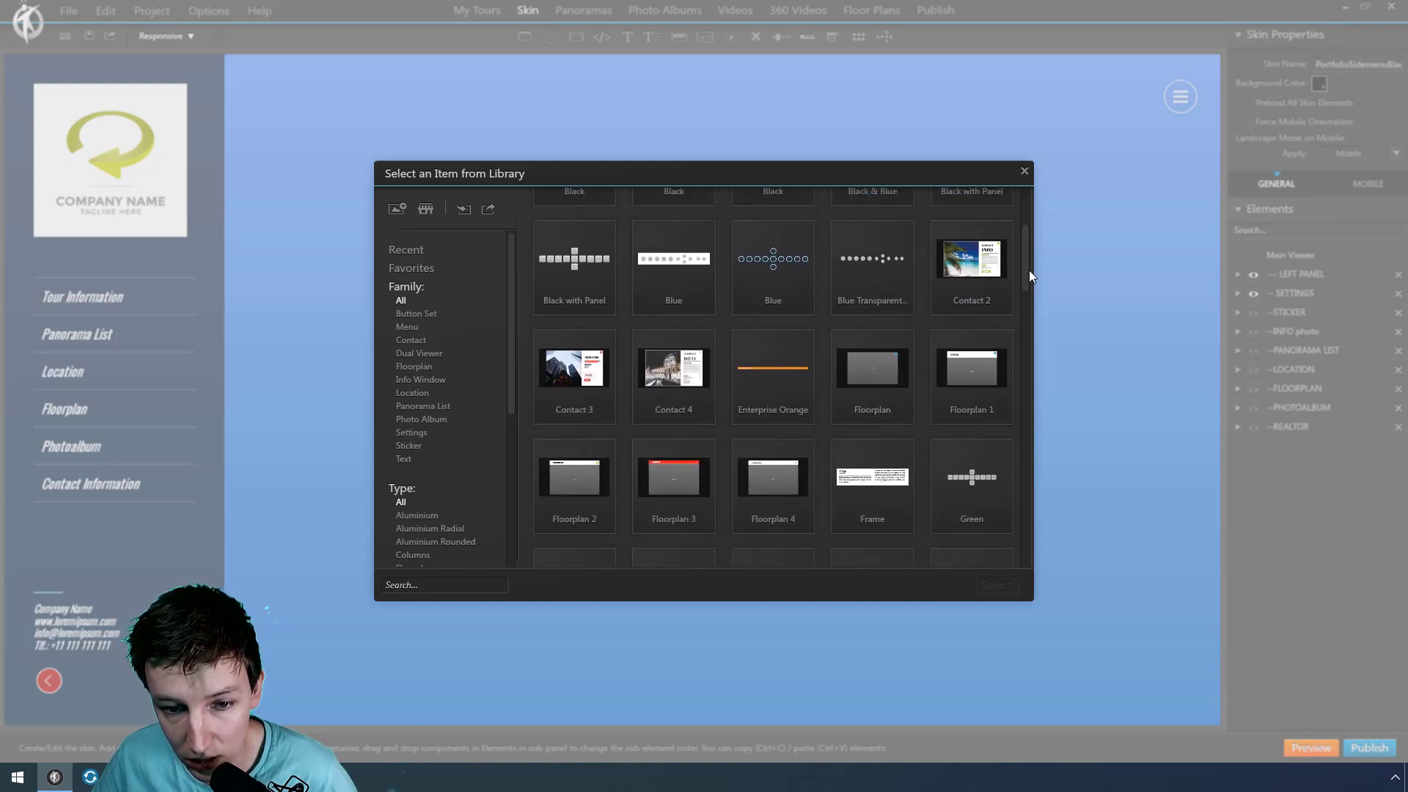
click(971, 255)
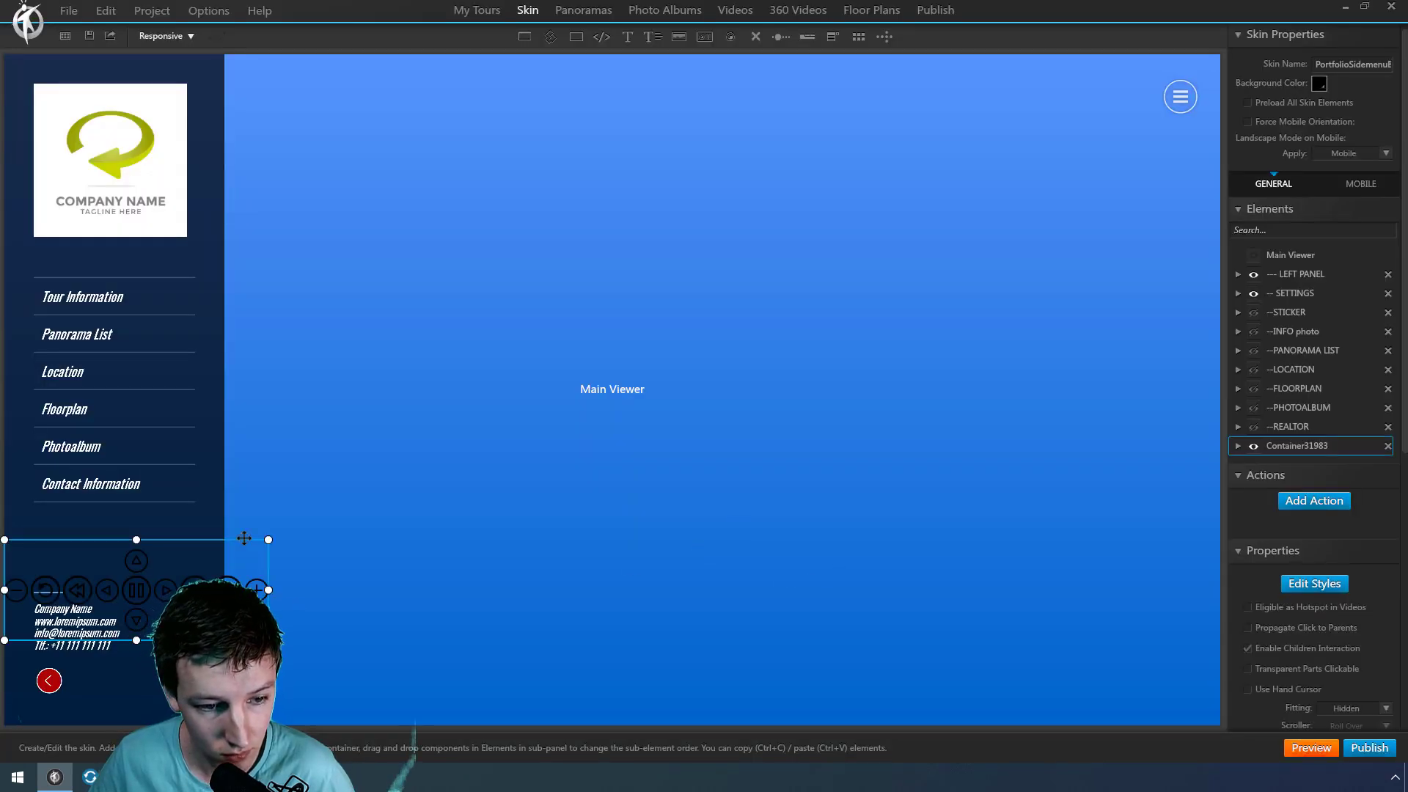
drag(157, 590, 723, 652)
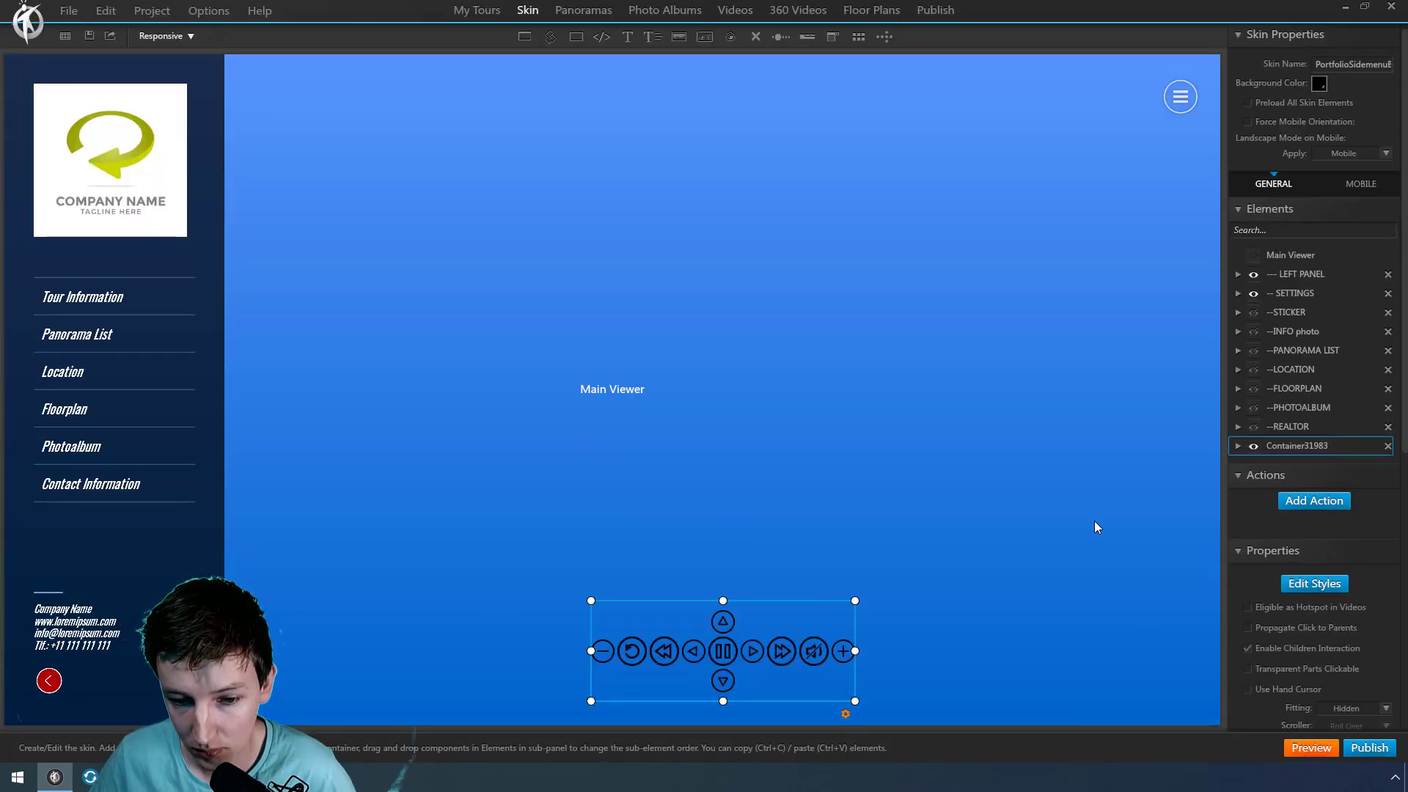
click(936, 9)
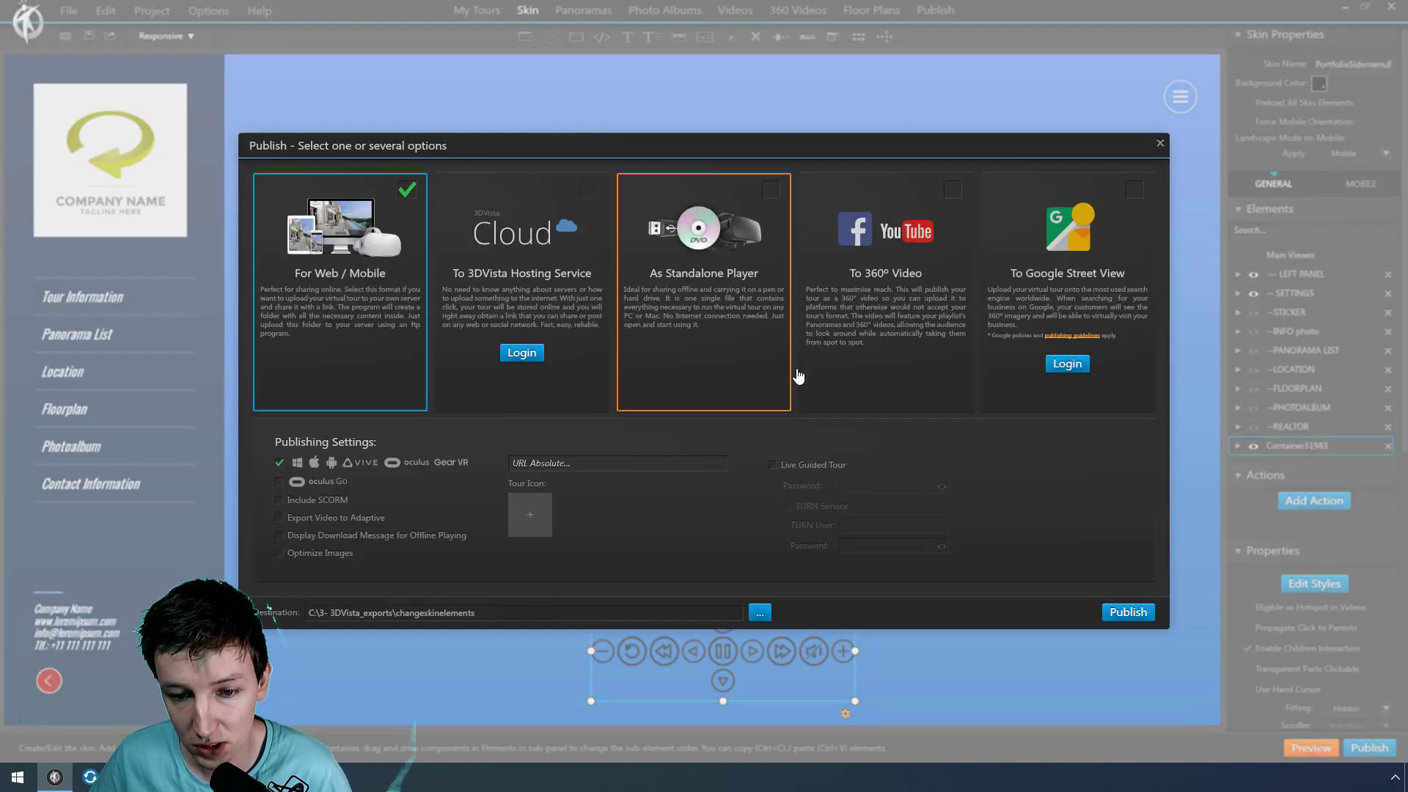
Republish the tour and select an IconButton PNG in the exported skin folder
click(1128, 612)
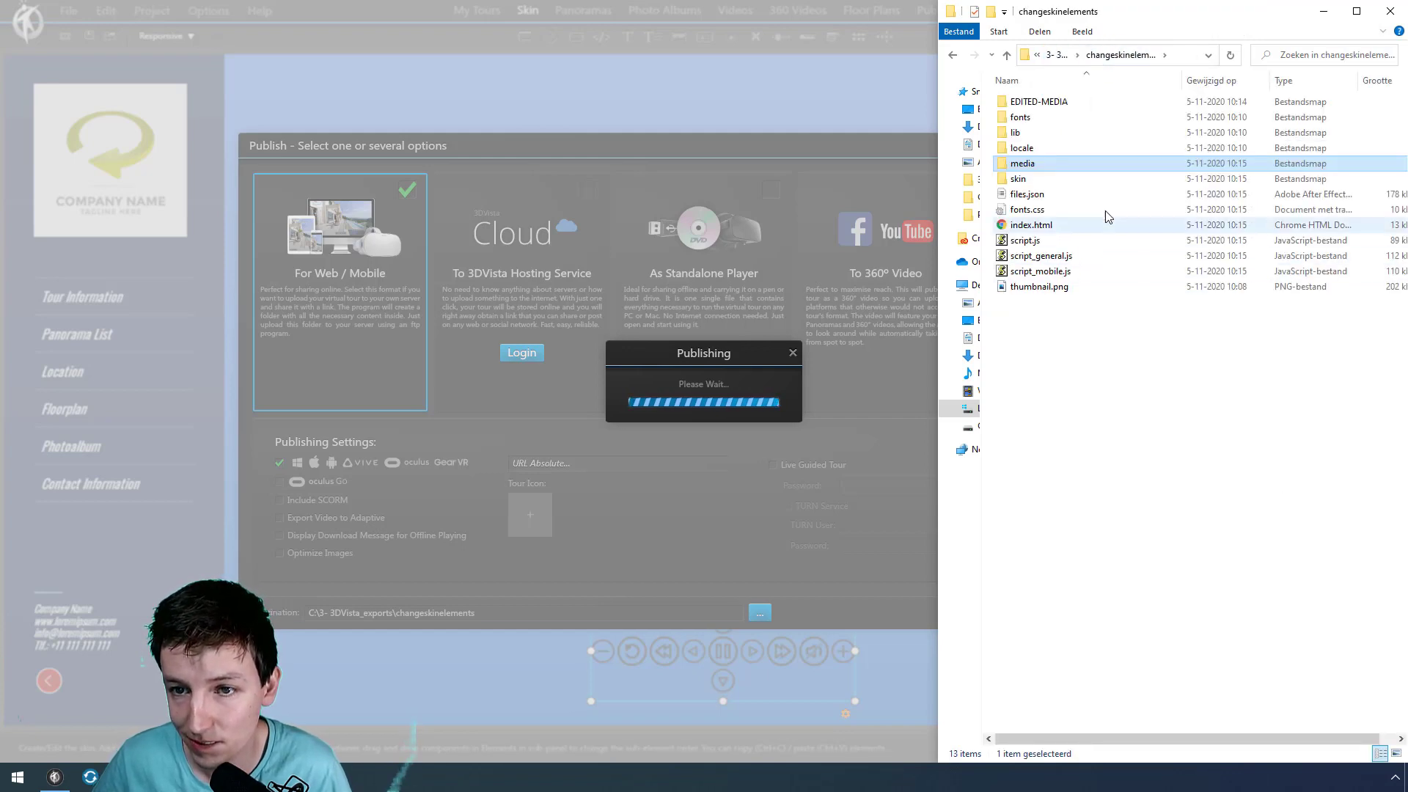
mouse_move(1075, 374)
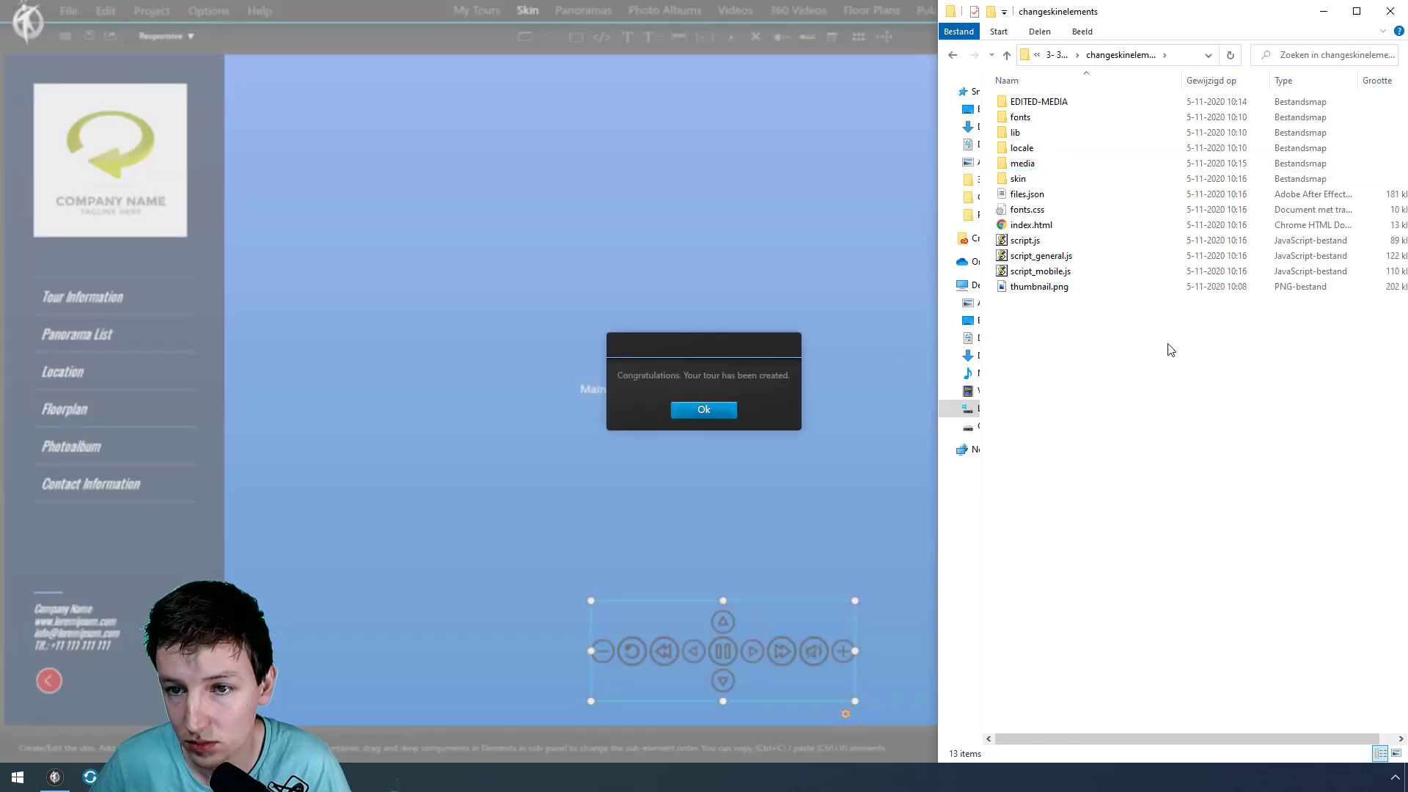
double_click(1018, 177)
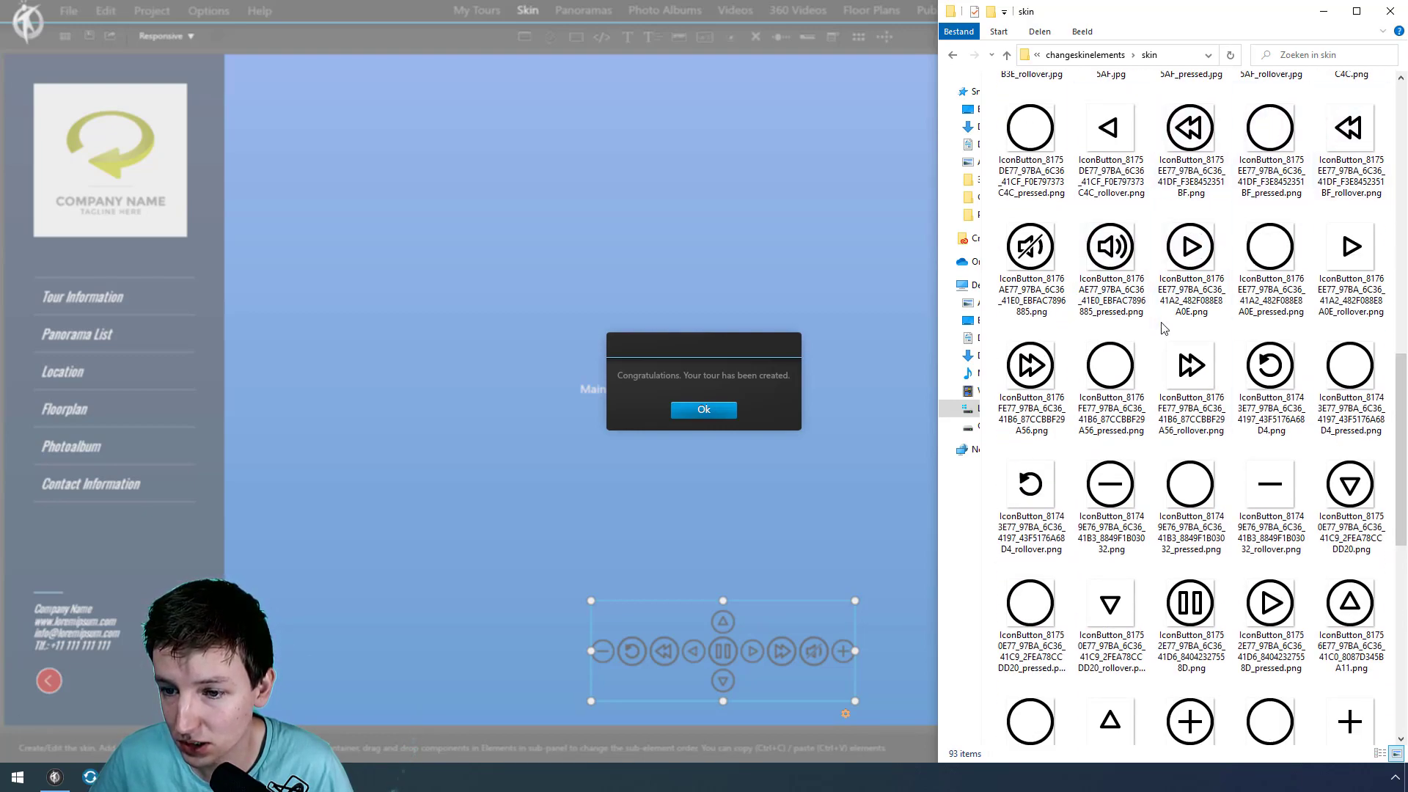
click(1191, 376)
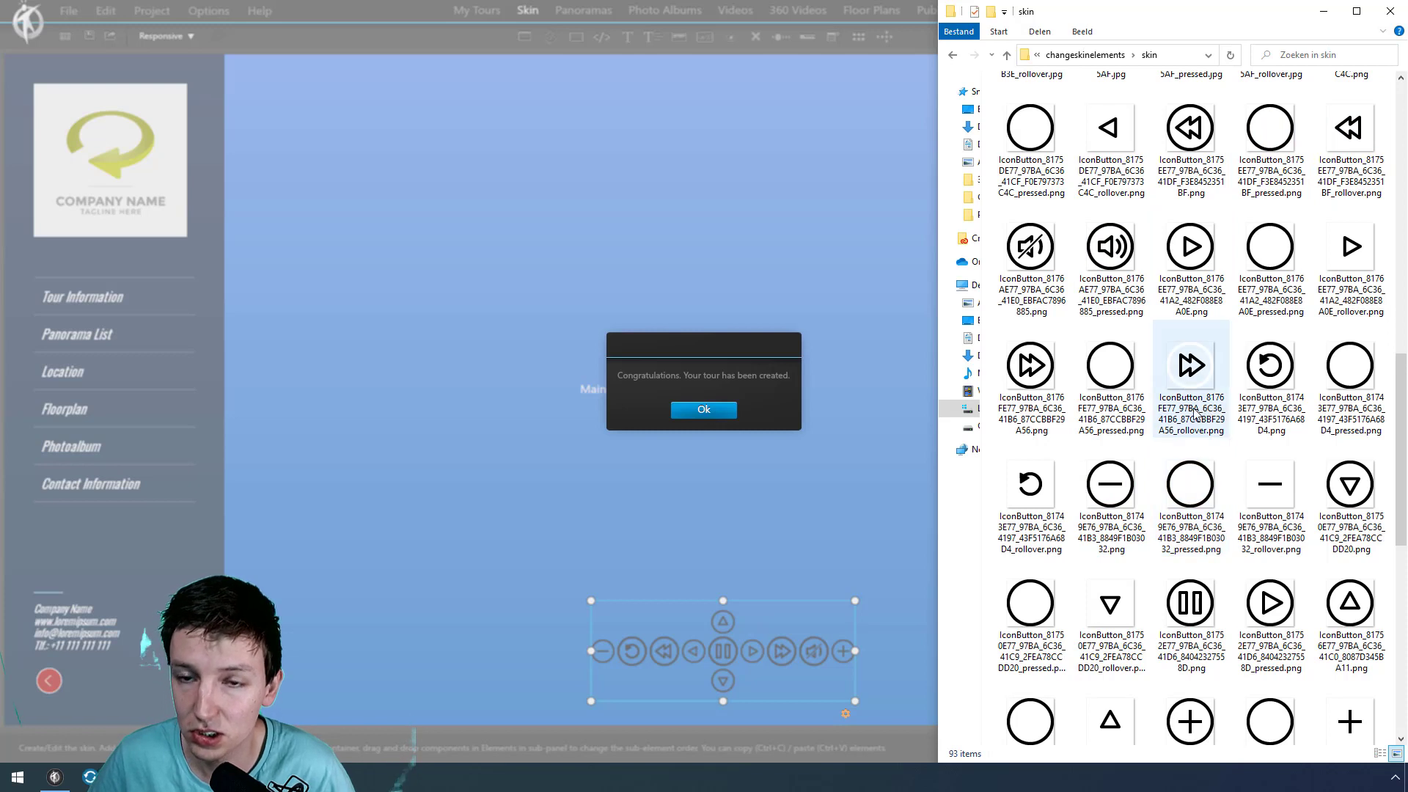